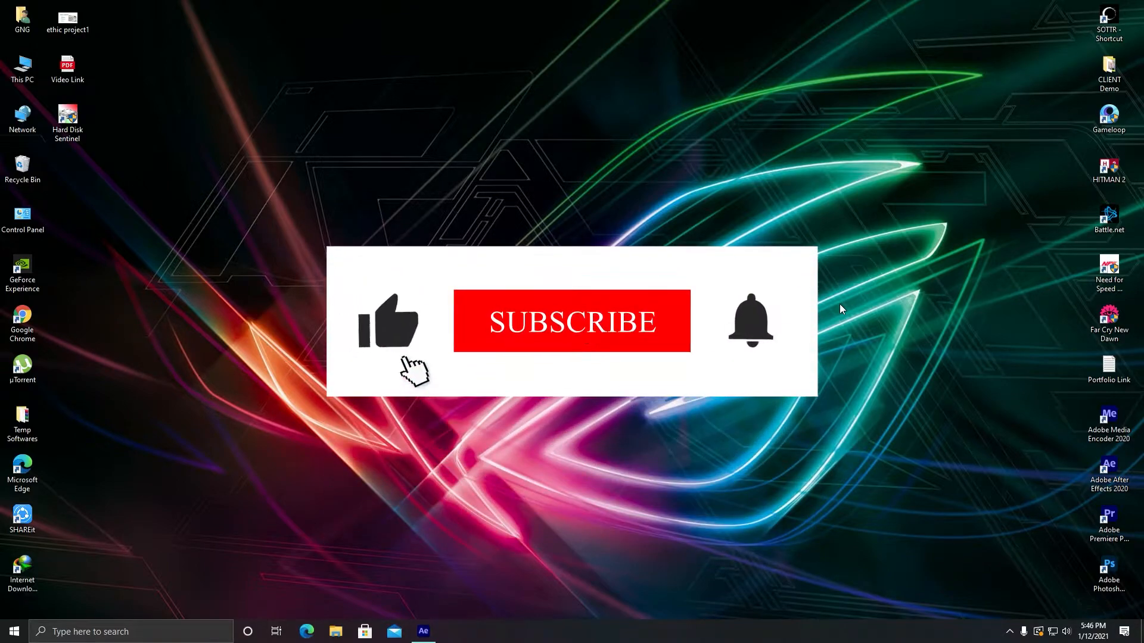
# - Create Comp 1 from the HDTV 1080 25 preset: 1920×1080, 25 fps, 44 seconds
pyautogui.click(571, 321)
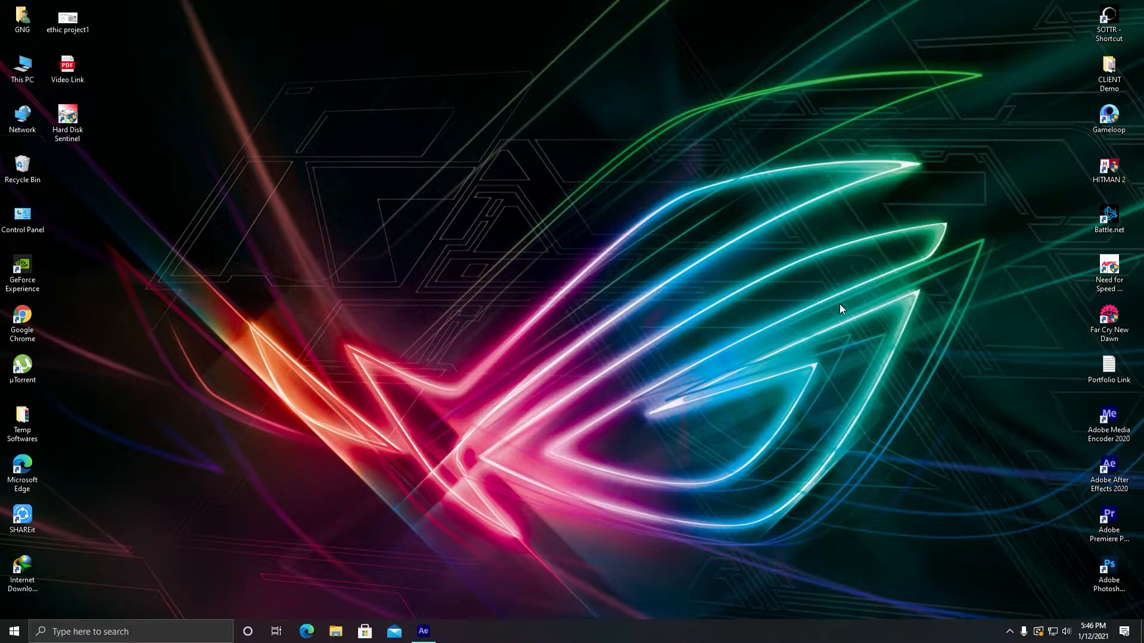
pyautogui.moveTo(634, 423)
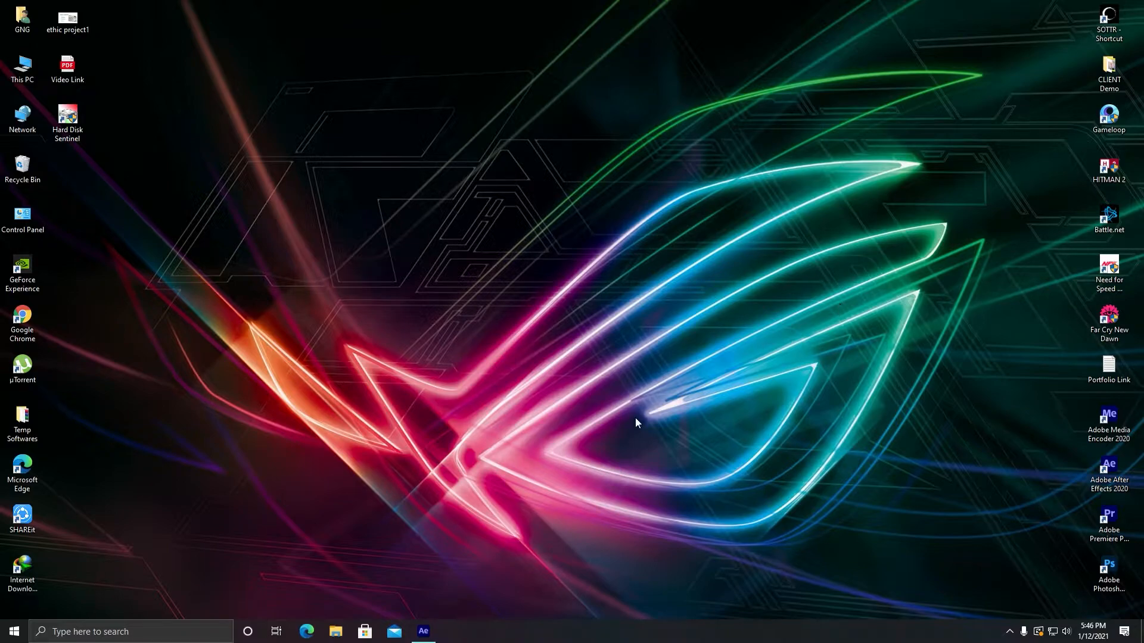
pyautogui.click(423, 631)
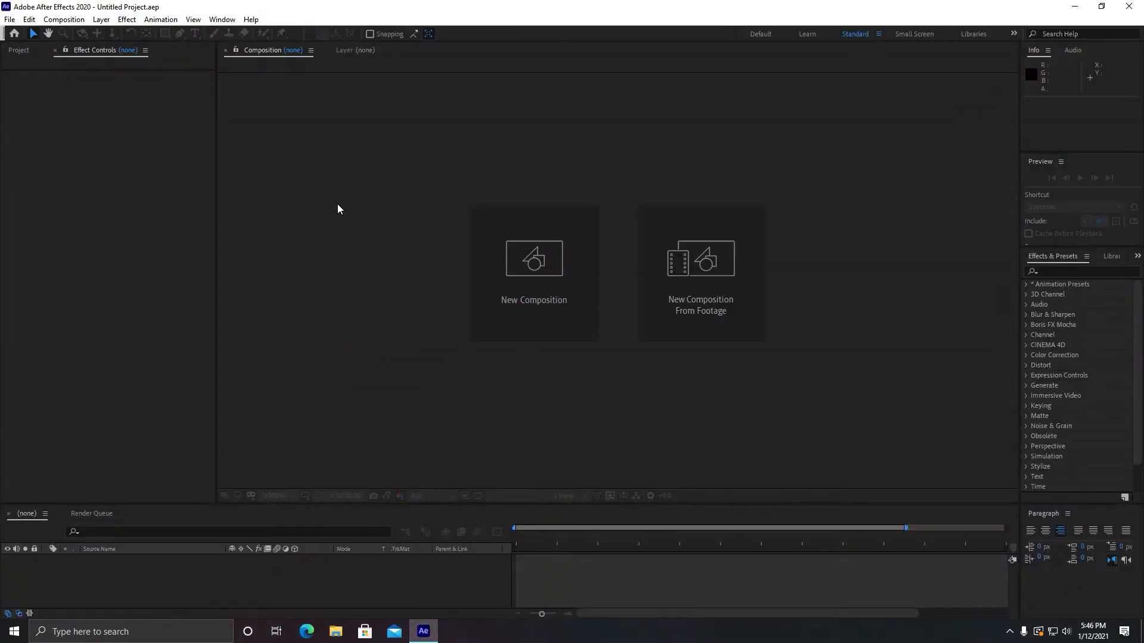
pyautogui.moveTo(187, 170)
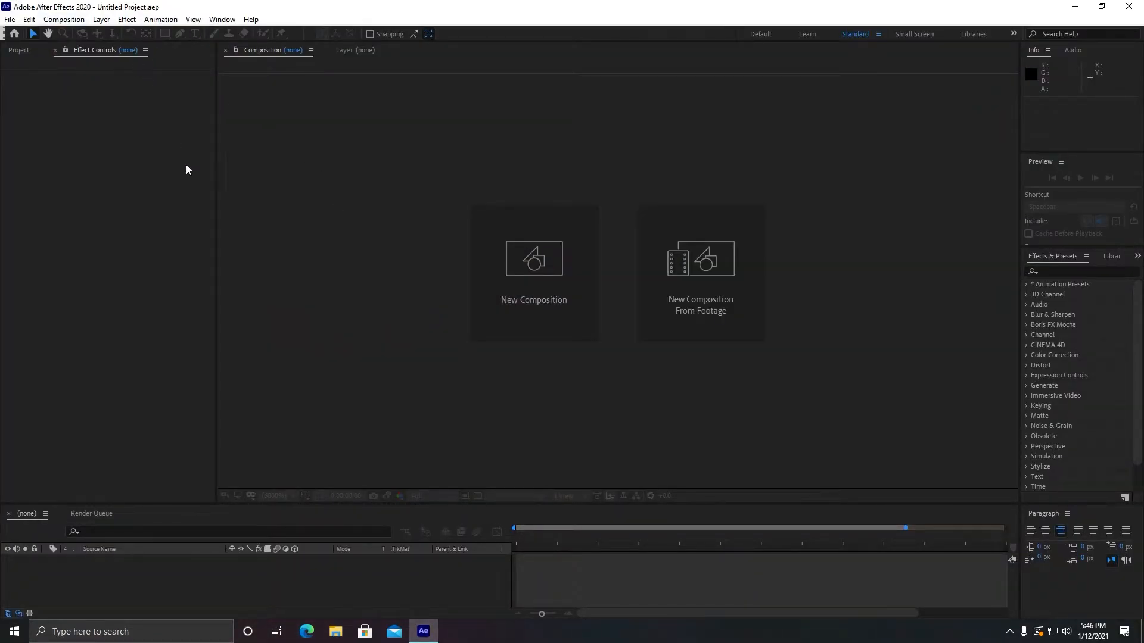
pyautogui.moveTo(364, 333)
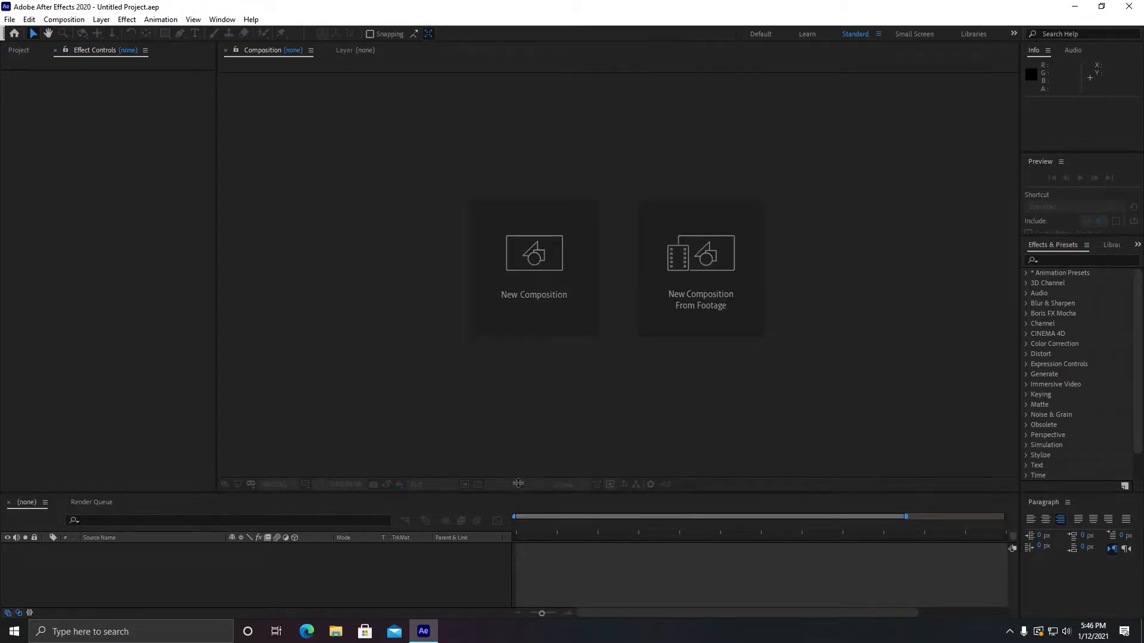
pyautogui.click(533, 253)
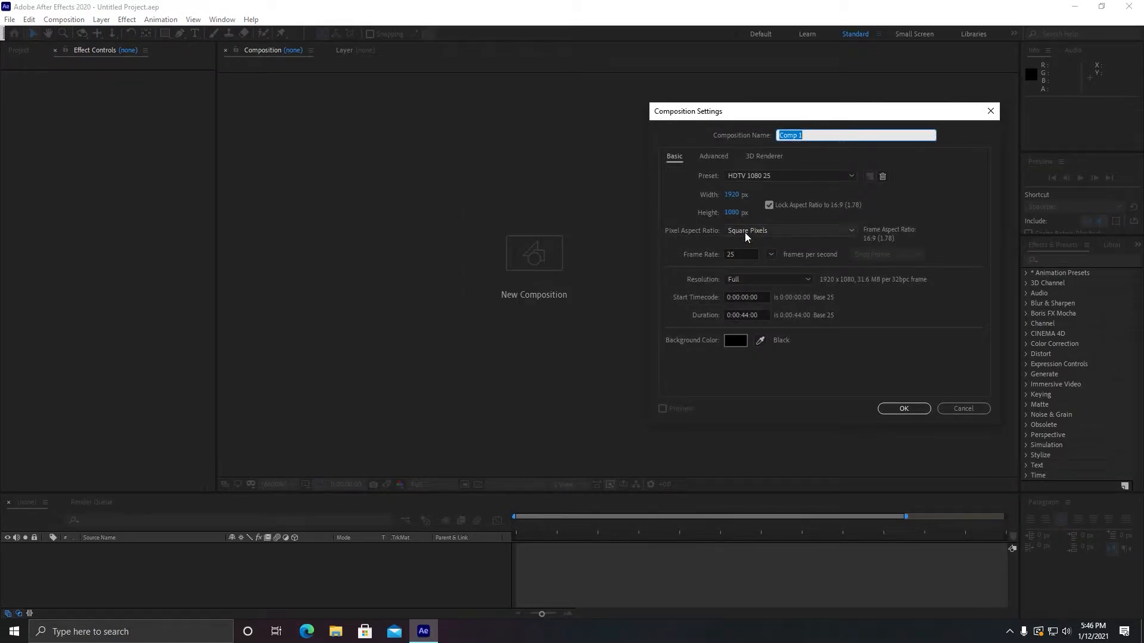
pyautogui.click(903, 409)
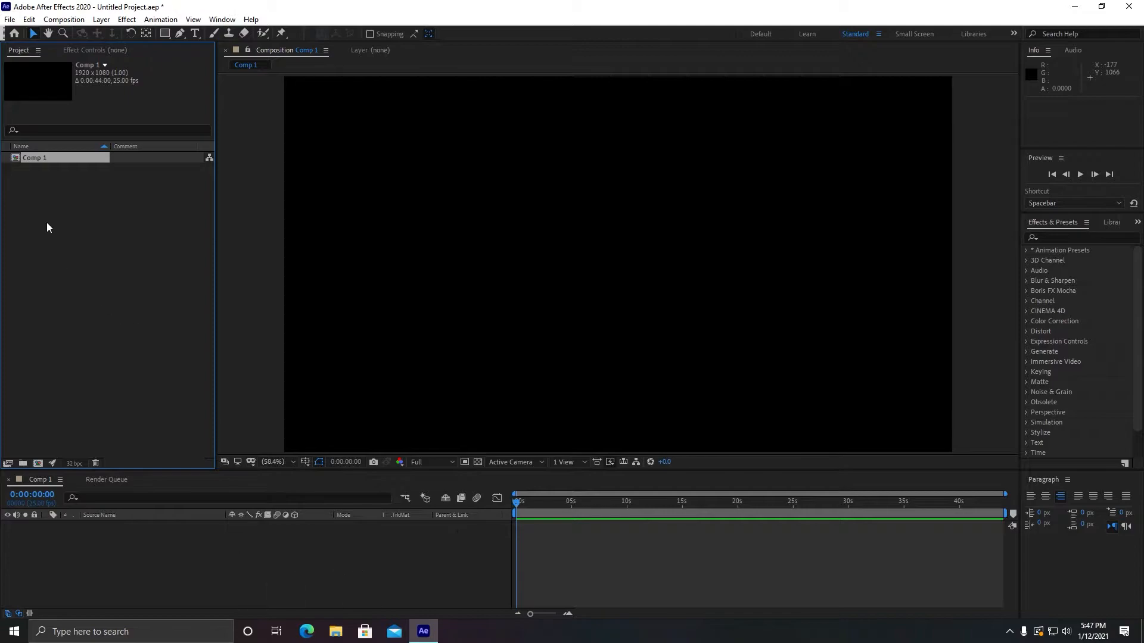
# - Try Full and Half preview resolutions, then settle Comp 1's preview resolution on Quarter
pyautogui.click(34, 158)
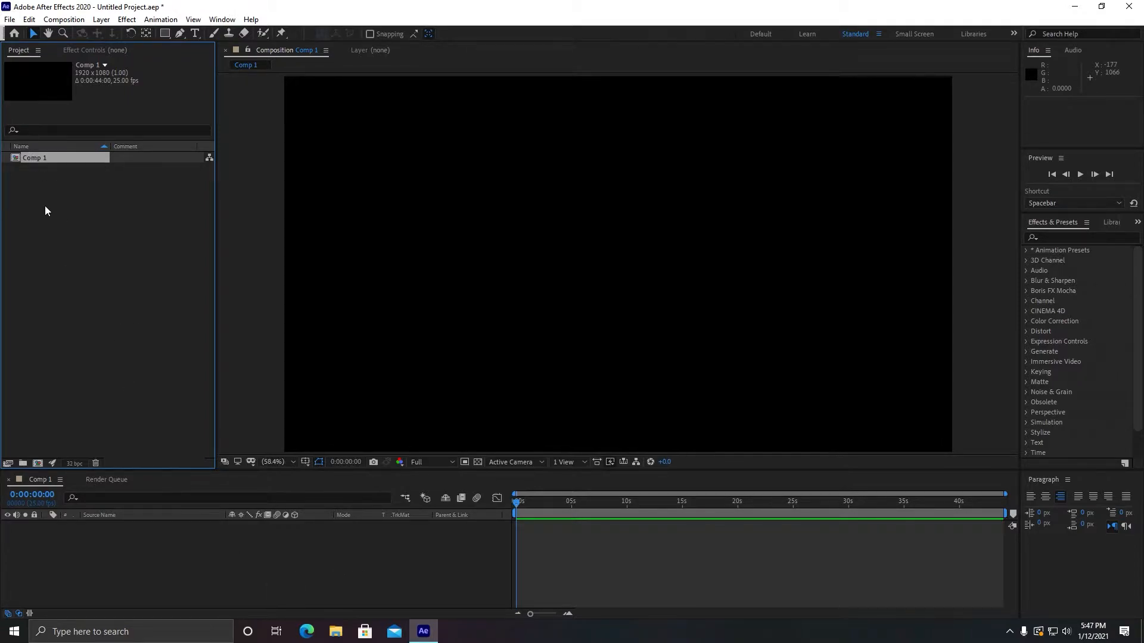
pyautogui.moveTo(124, 571)
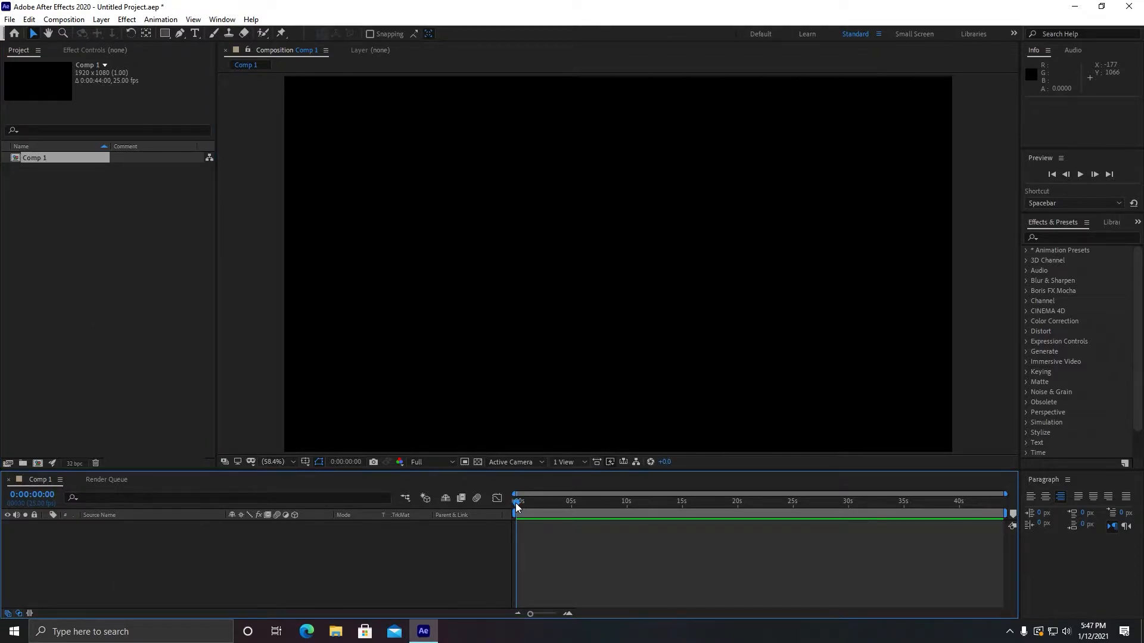
pyautogui.click(430, 461)
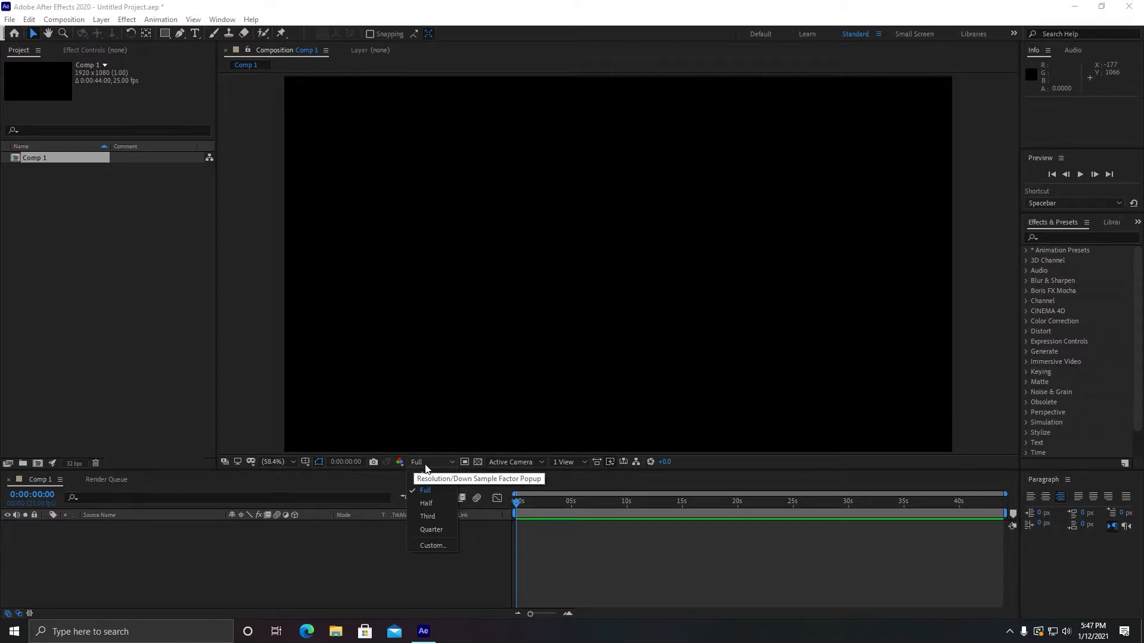
pyautogui.click(430, 530)
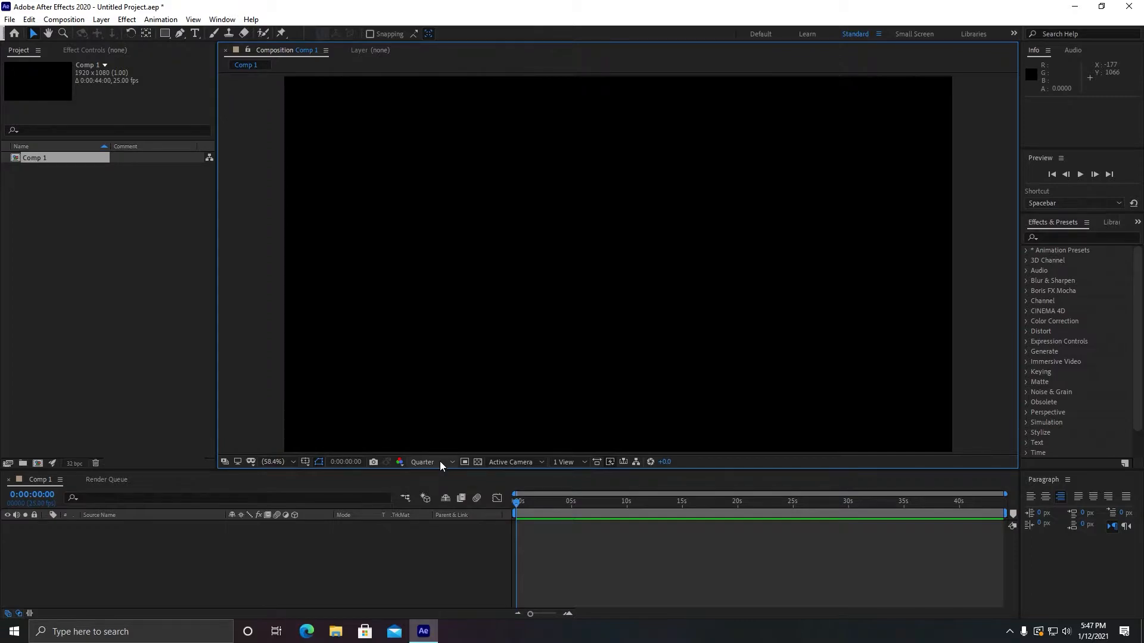
pyautogui.click(430, 461)
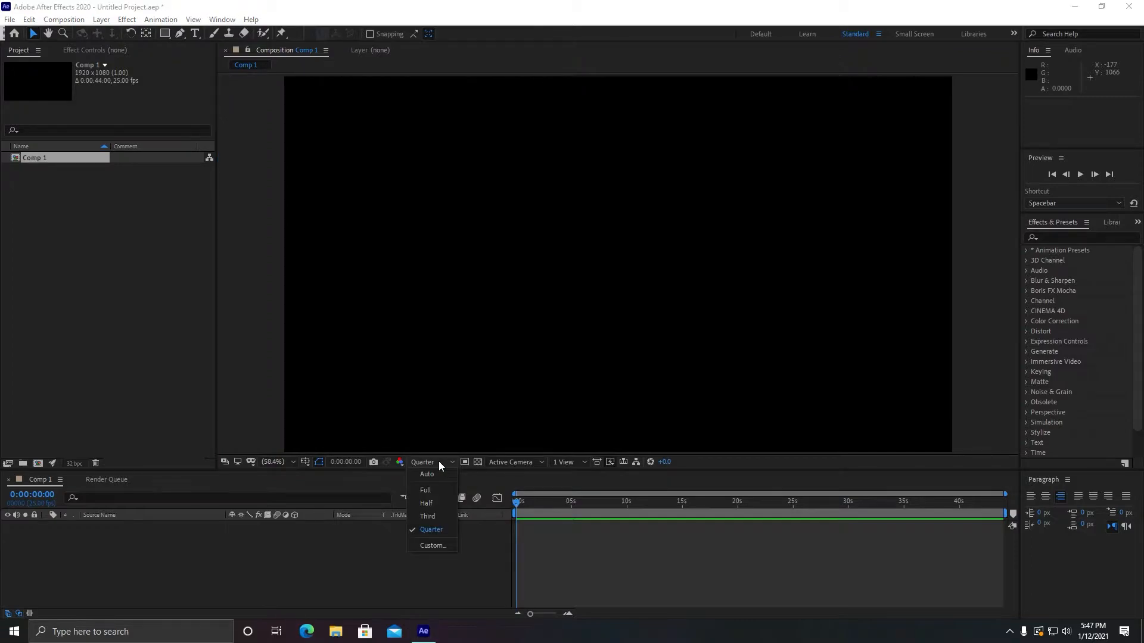
pyautogui.click(426, 489)
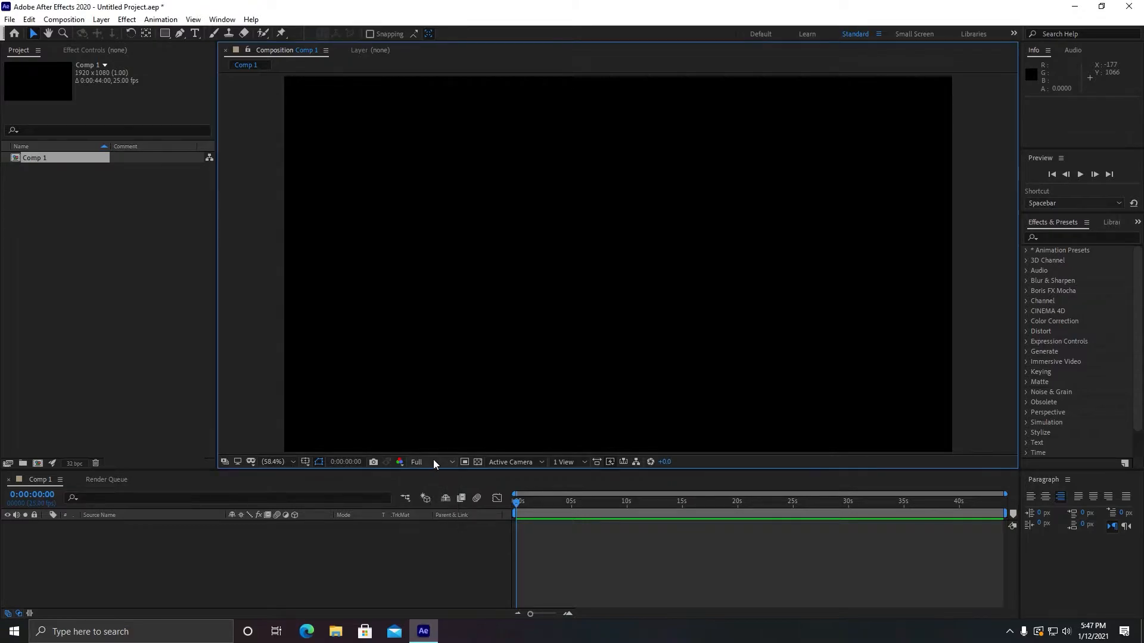
pyautogui.moveTo(435, 461)
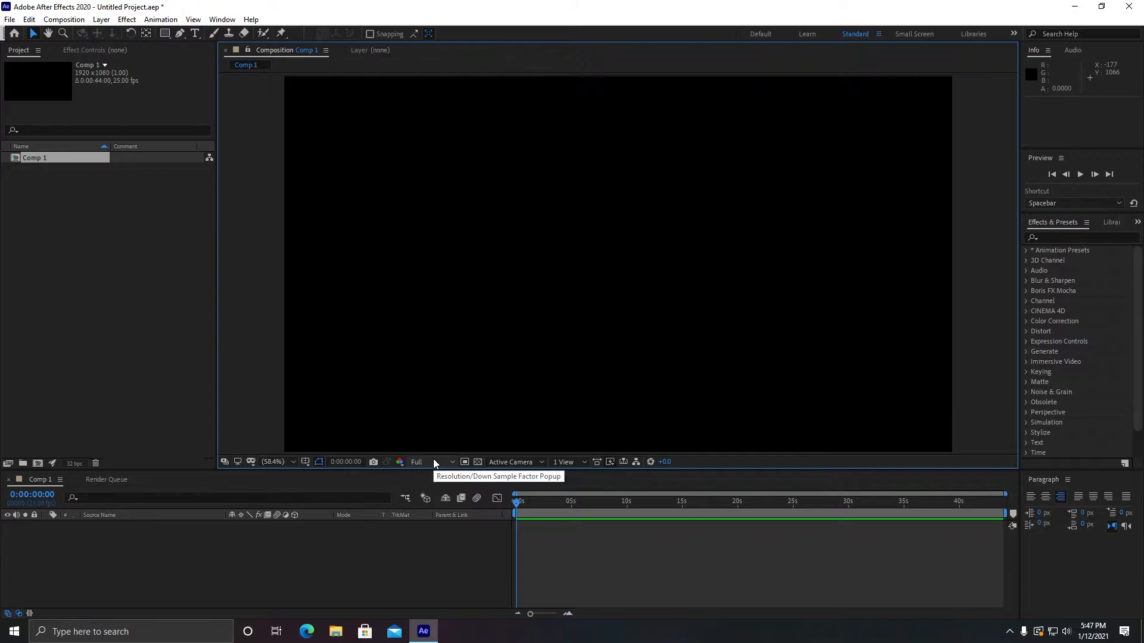
pyautogui.moveTo(664, 312)
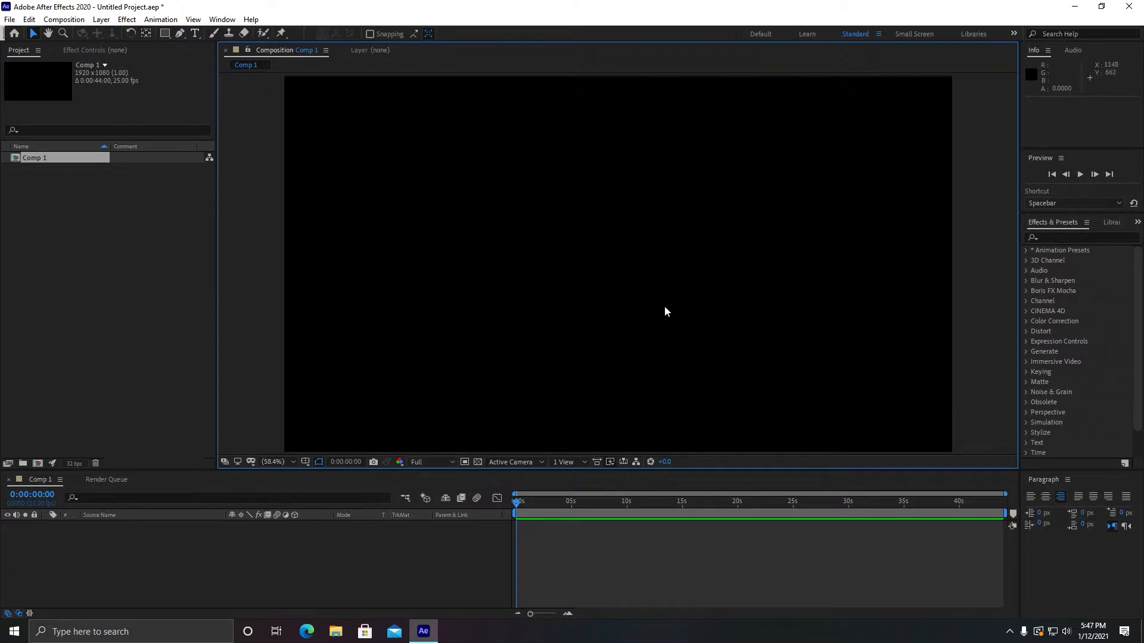
pyautogui.moveTo(606, 359)
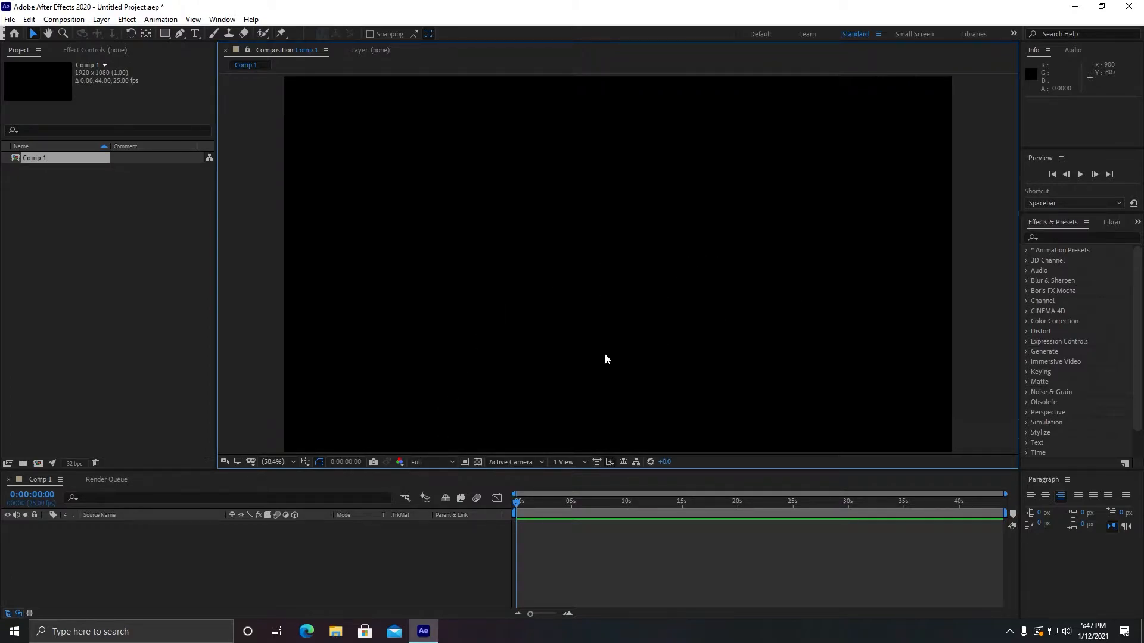
pyautogui.click(430, 461)
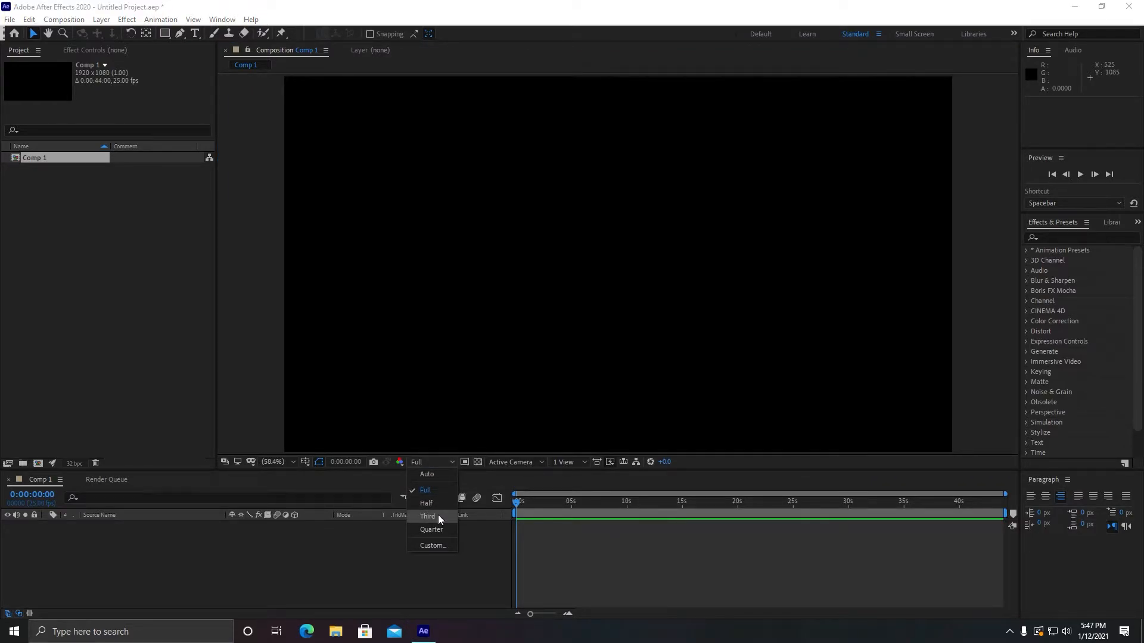
pyautogui.click(430, 530)
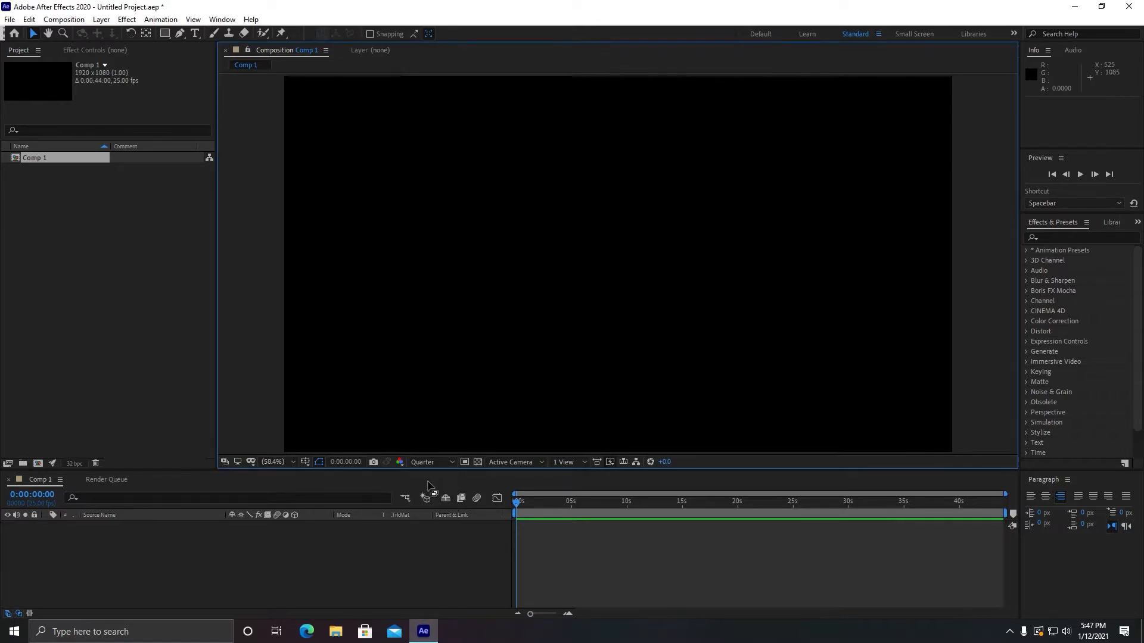
pyautogui.click(430, 462)
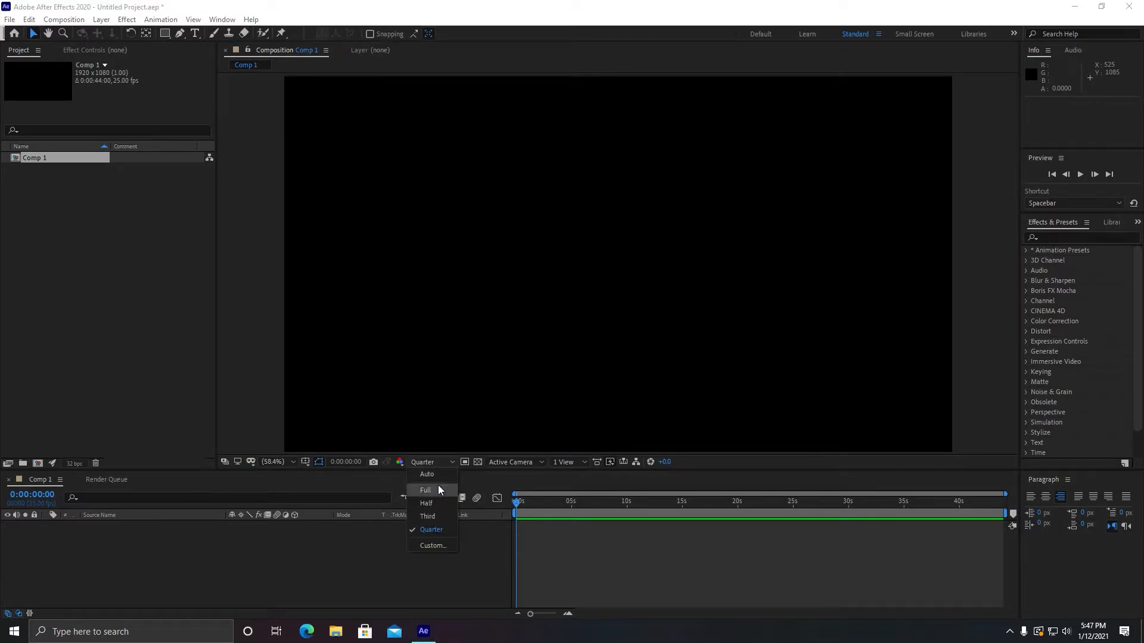
pyautogui.click(425, 502)
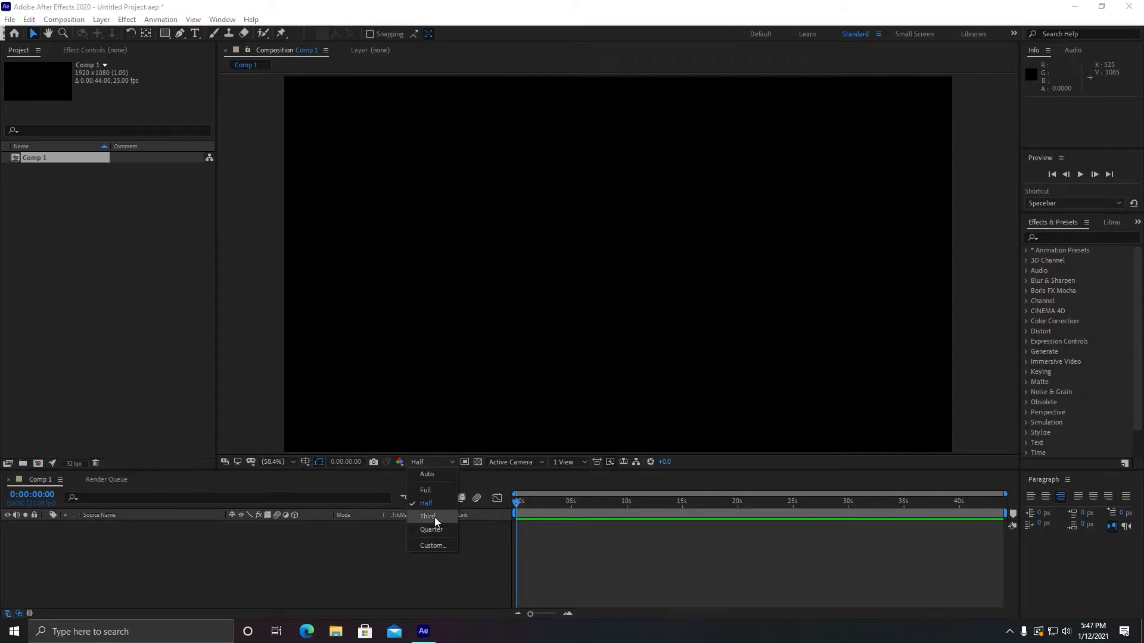
pyautogui.click(430, 530)
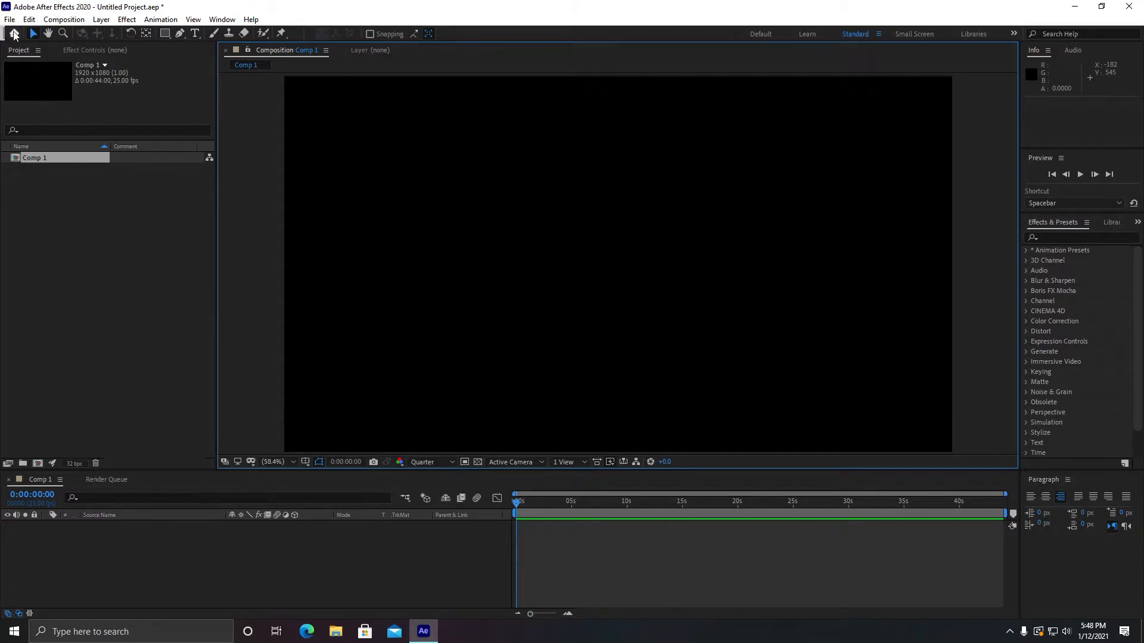
# - On the Secret preferences page, enable Disable Layer Cache and Ignore Sequence Rendering Errors, then confirm
pyautogui.click(29, 19)
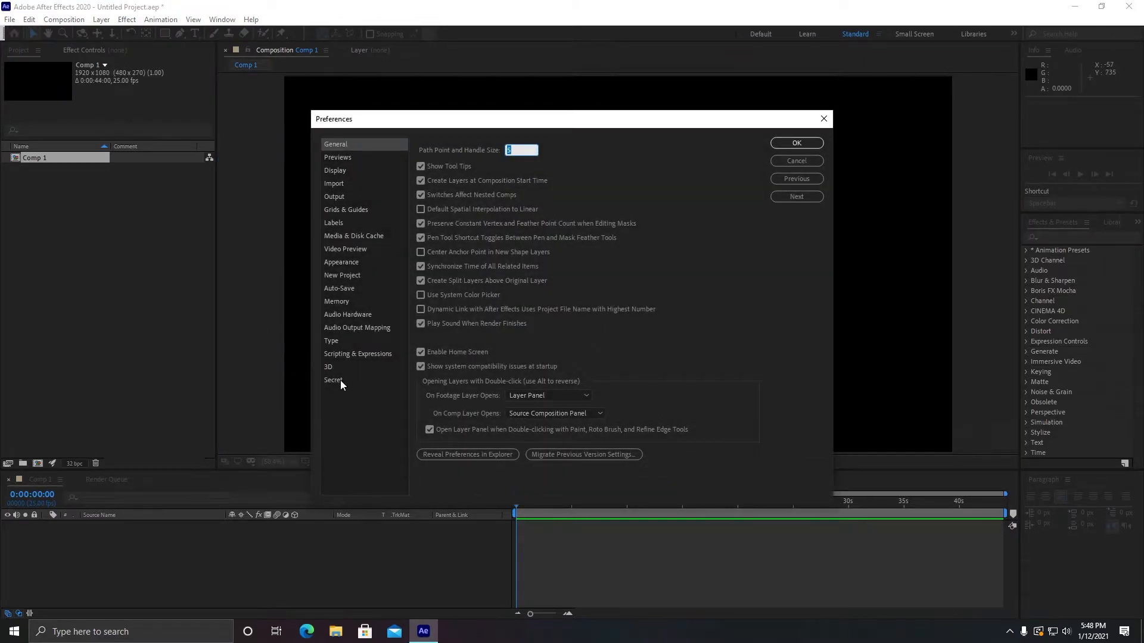
pyautogui.moveTo(329, 343)
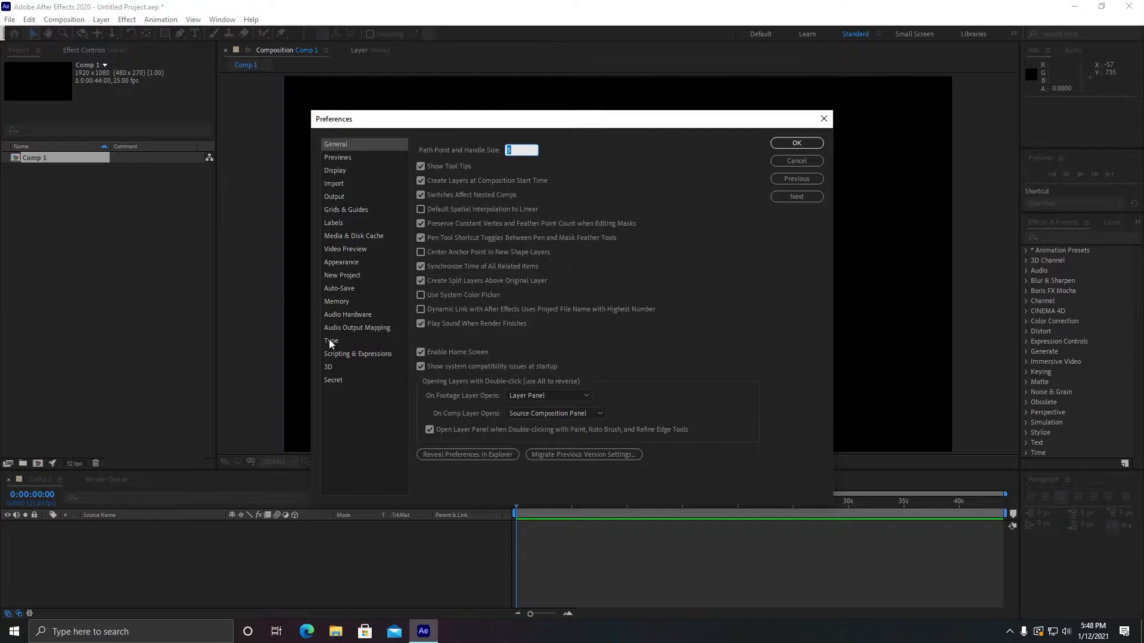
pyautogui.click(333, 379)
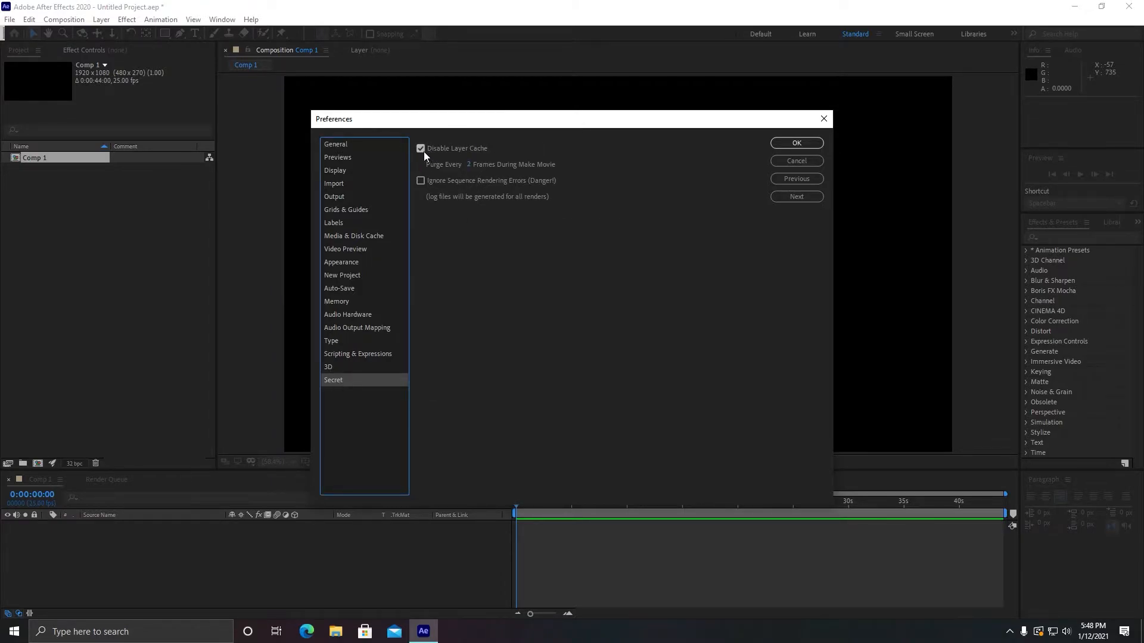
pyautogui.click(420, 180)
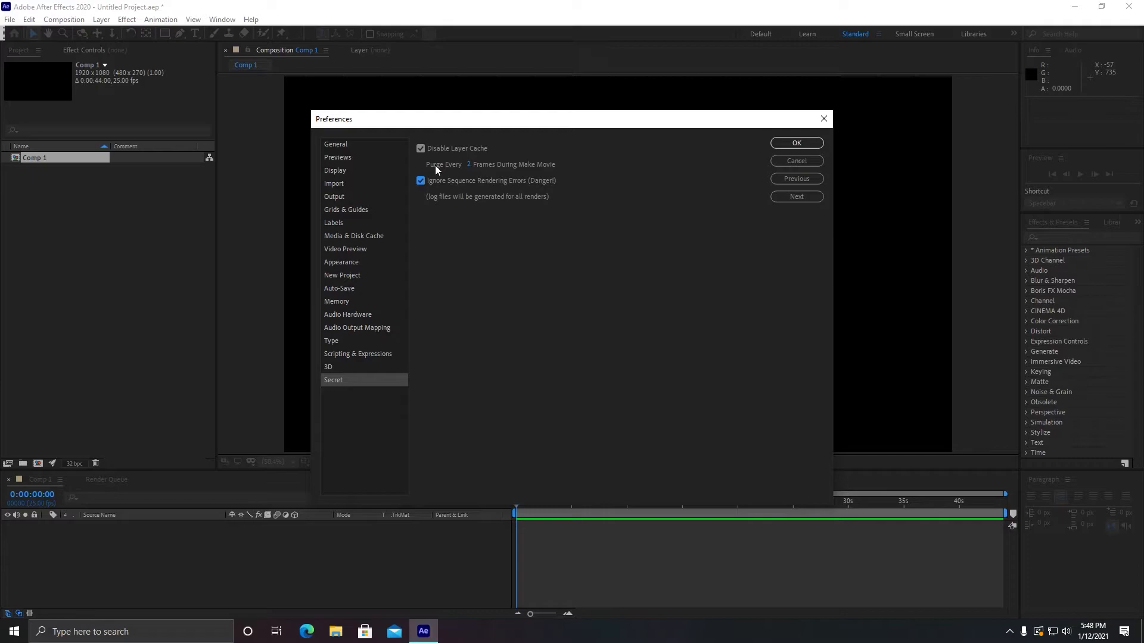
pyautogui.moveTo(400, 173)
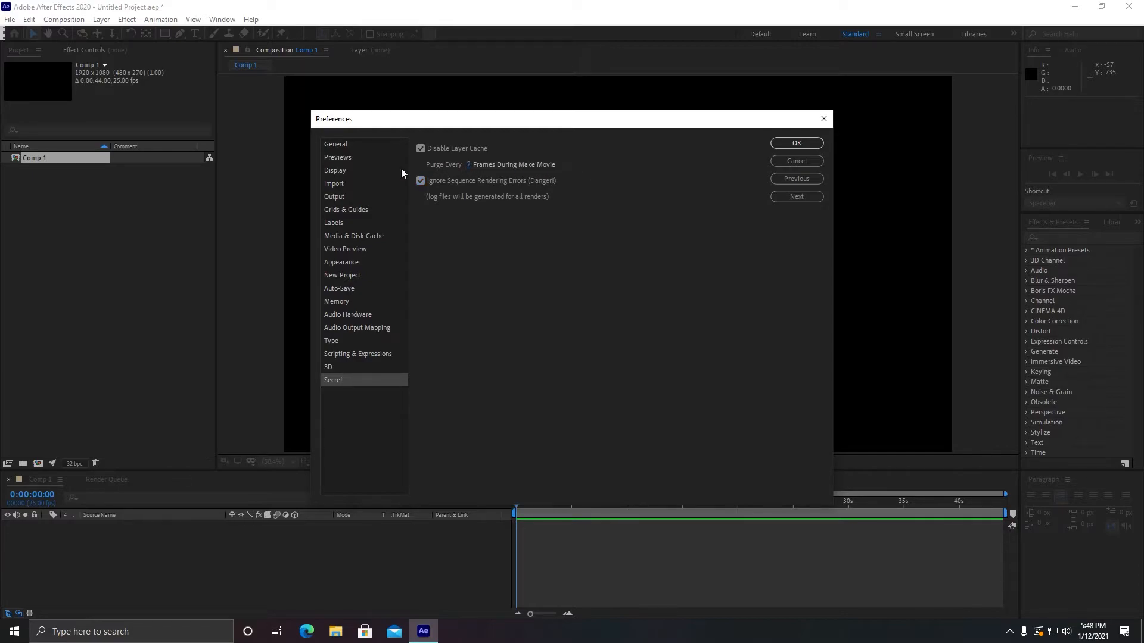
pyautogui.moveTo(471, 147)
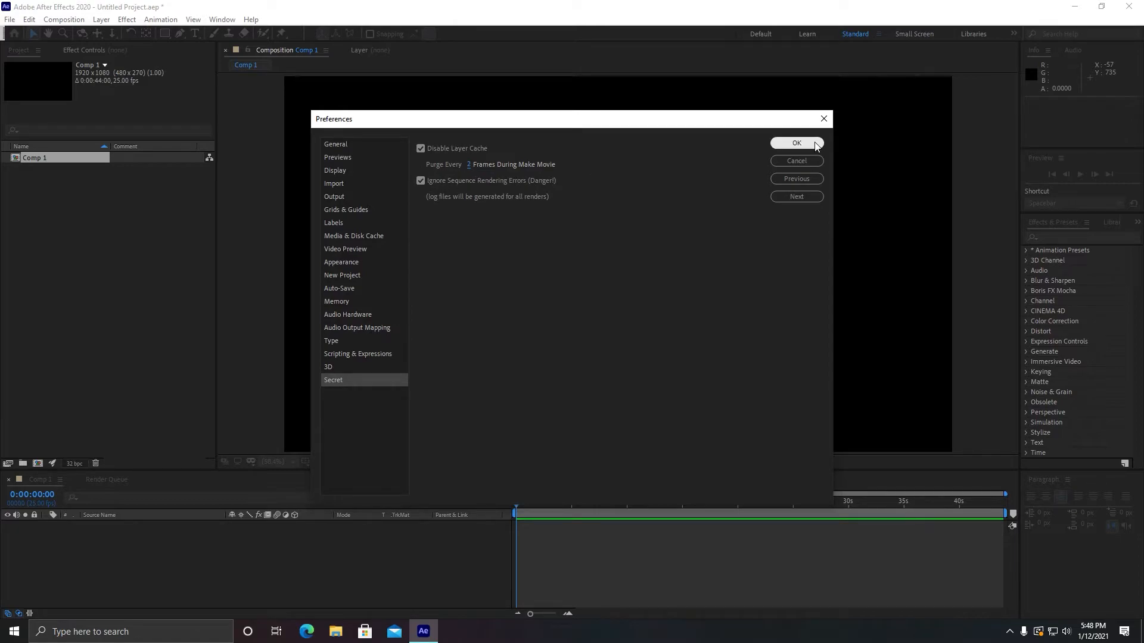
pyautogui.click(795, 142)
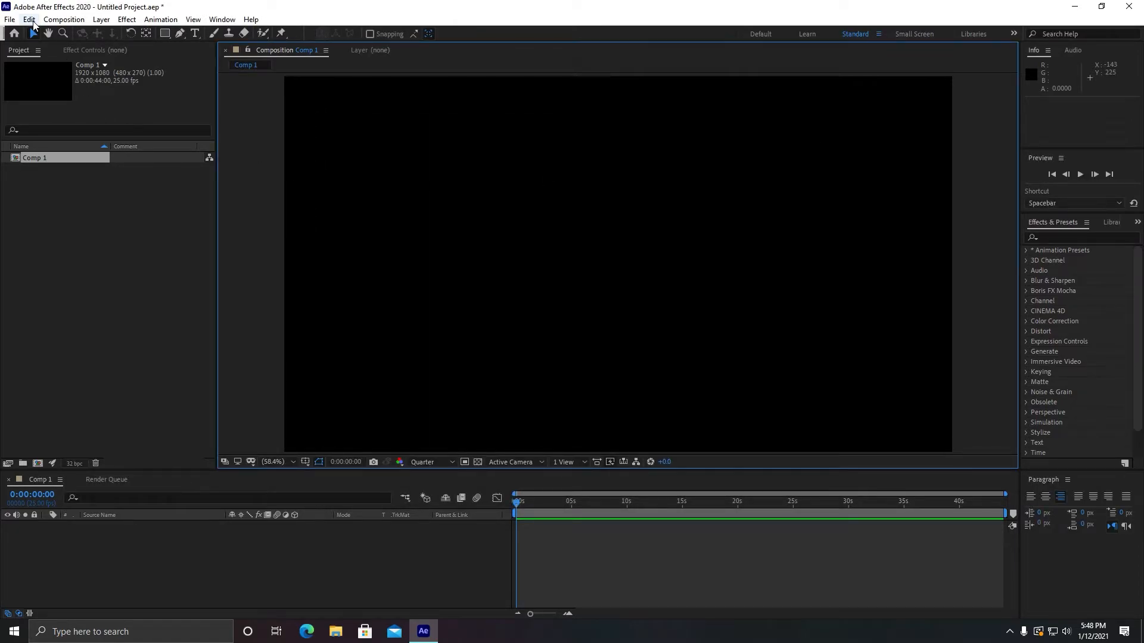
# - Reopen the Secret preferences, verify Disable Layer Cache is on, and close with OK
pyautogui.click(28, 19)
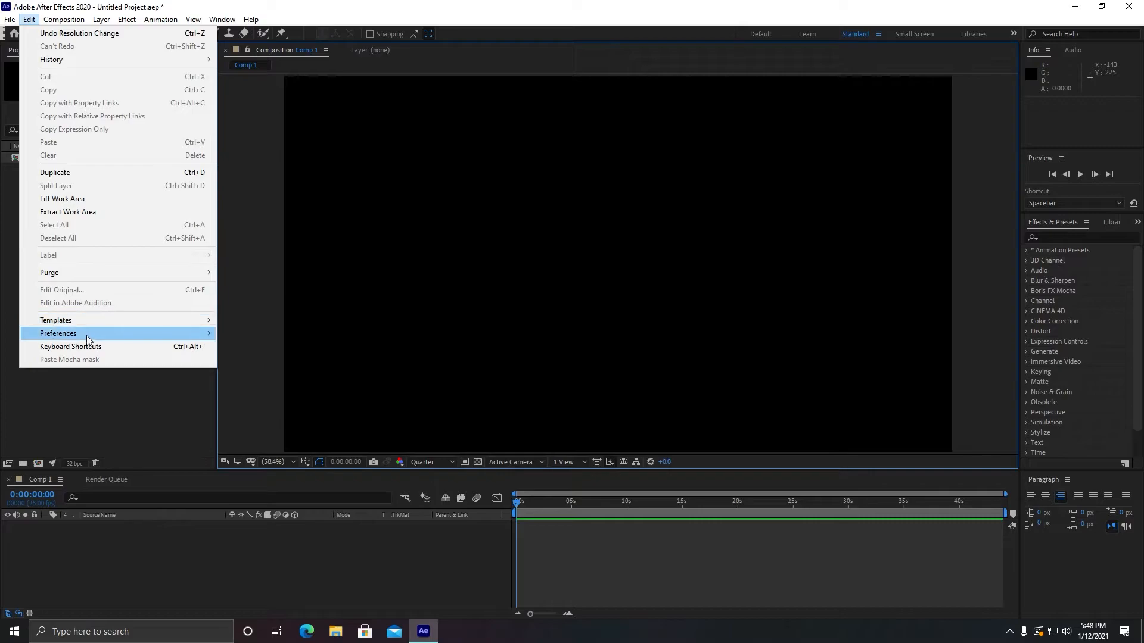
pyautogui.moveTo(186, 337)
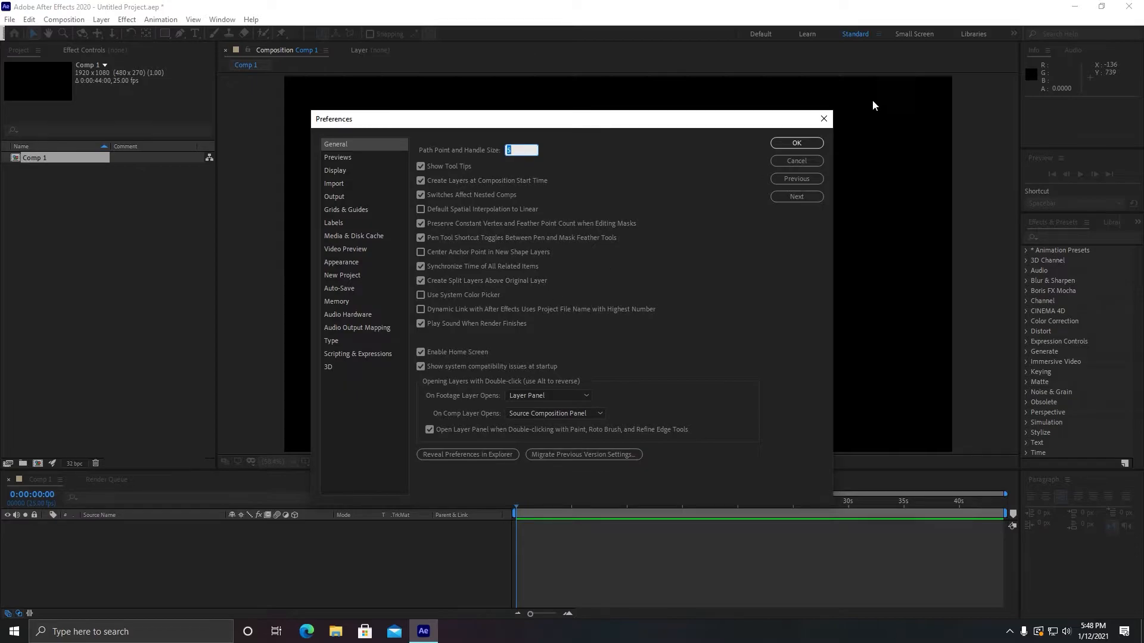
pyautogui.click(795, 143)
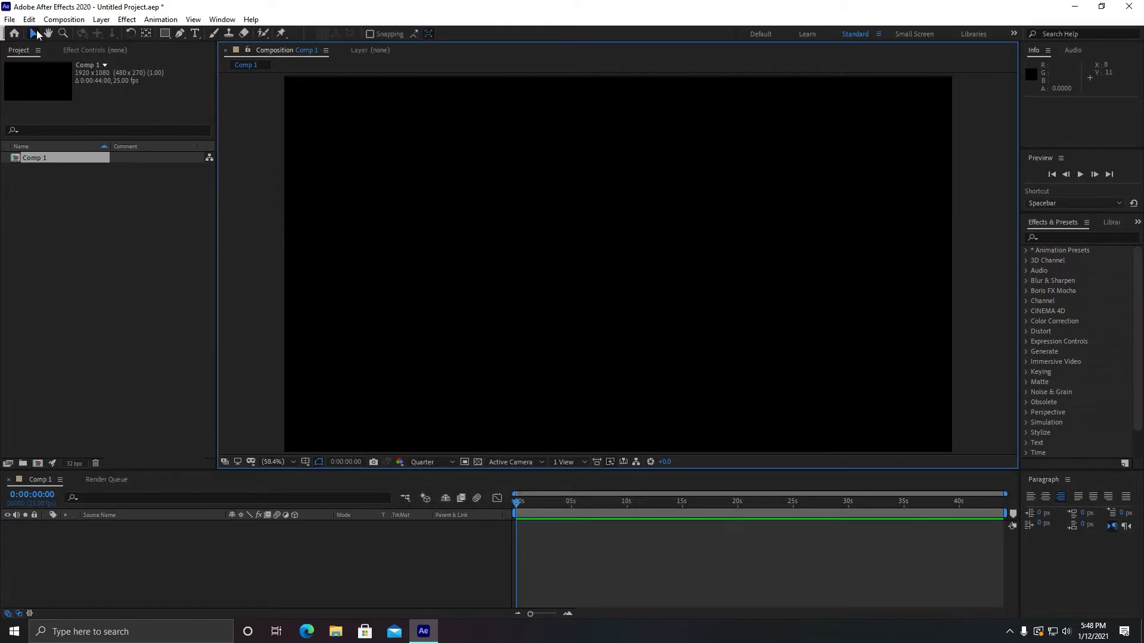
pyautogui.click(29, 19)
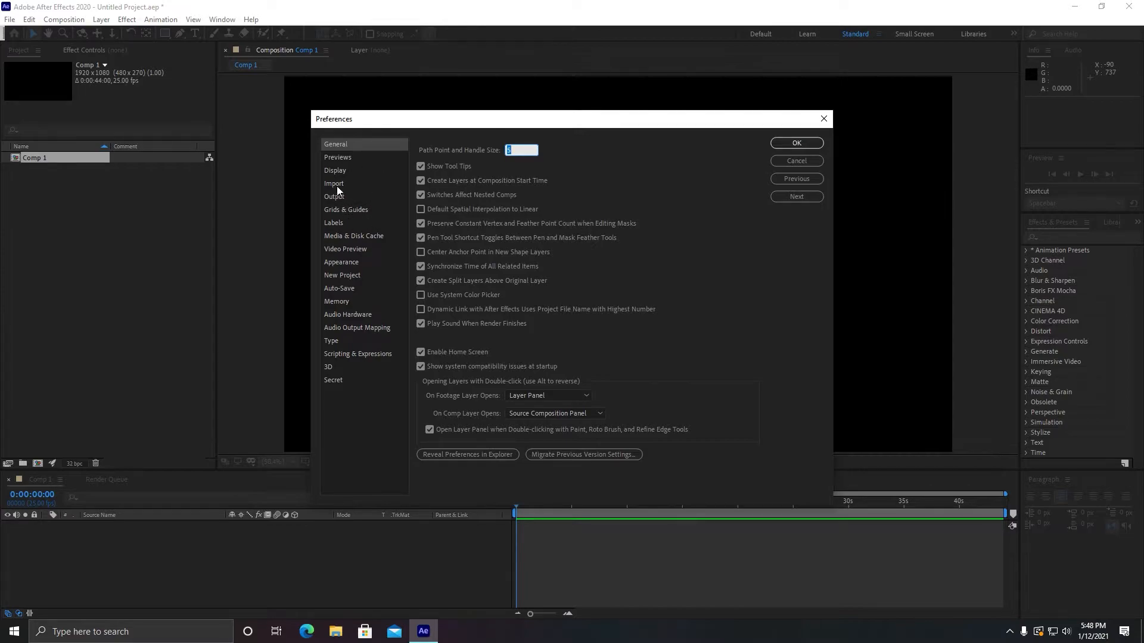
pyautogui.click(334, 381)
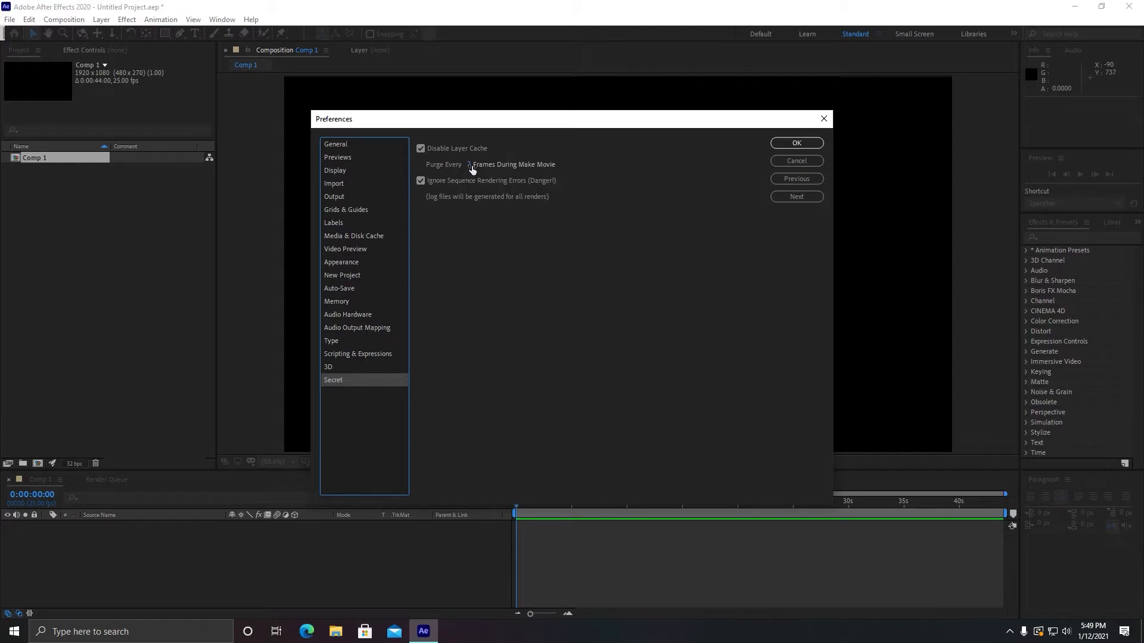
pyautogui.click(796, 143)
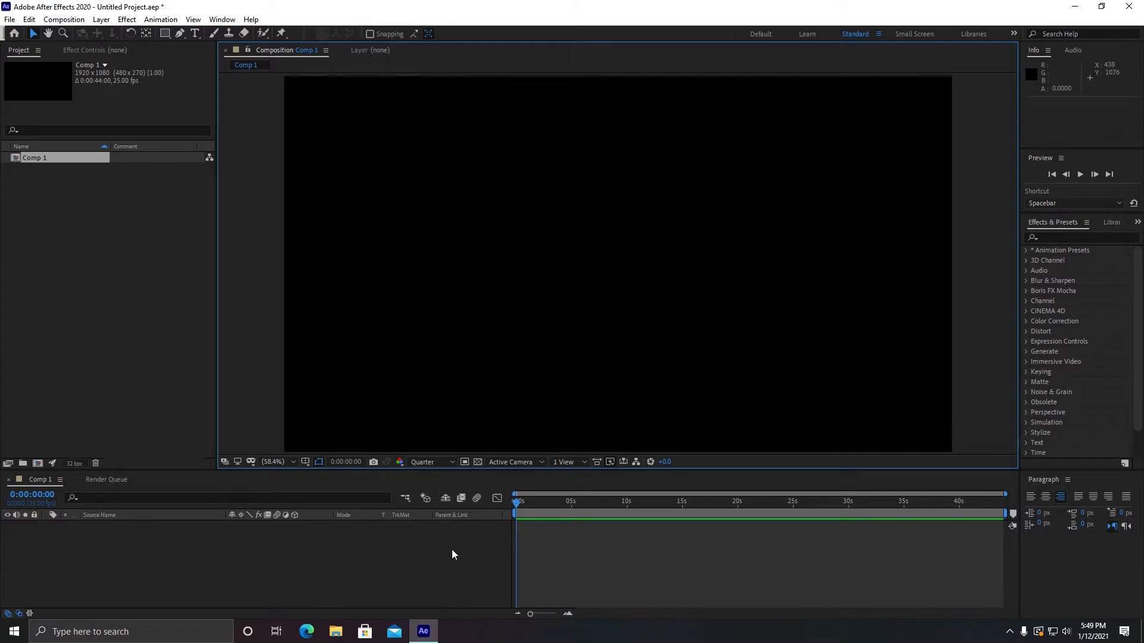
# - Queue Comp 1 in the render queue with Best Settings and a Lossless output module
pyautogui.click(63, 19)
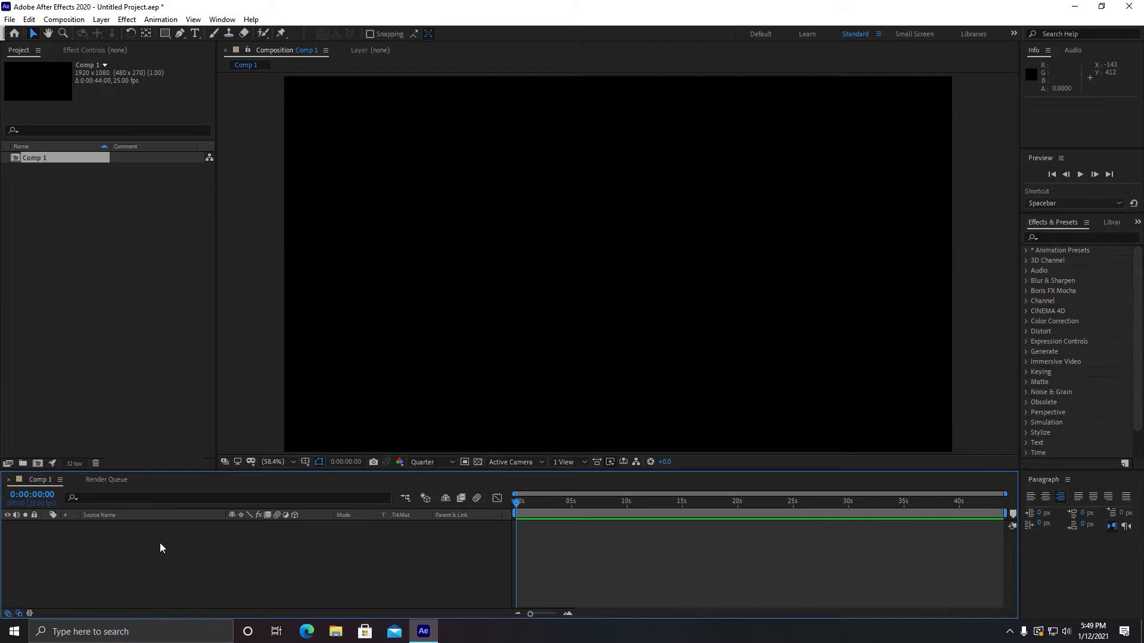
pyautogui.click(64, 19)
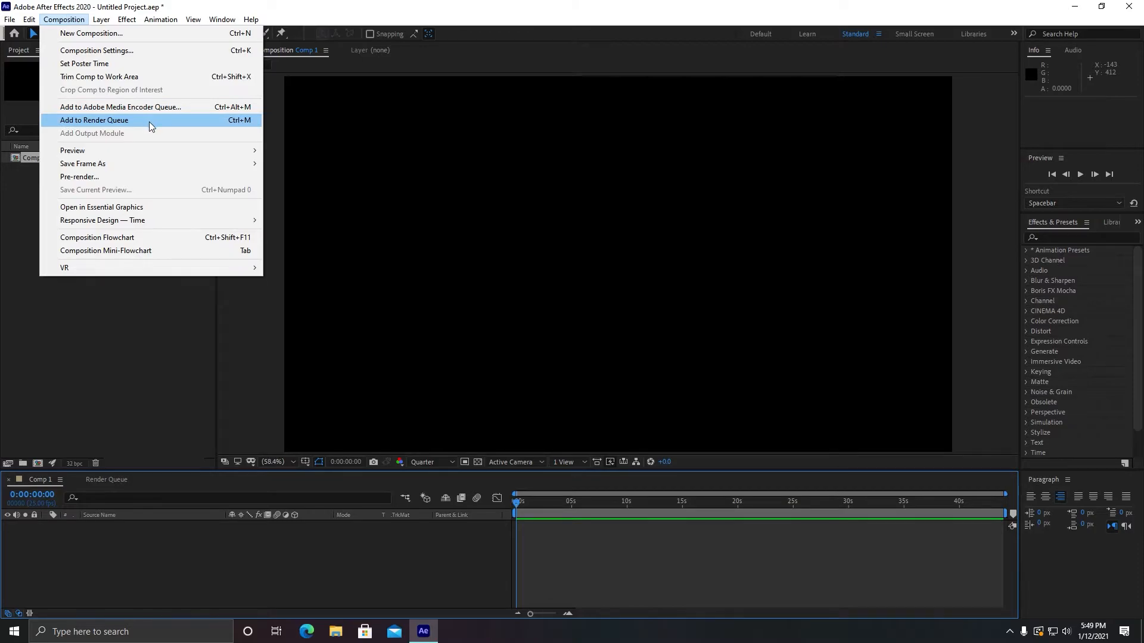
pyautogui.click(94, 120)
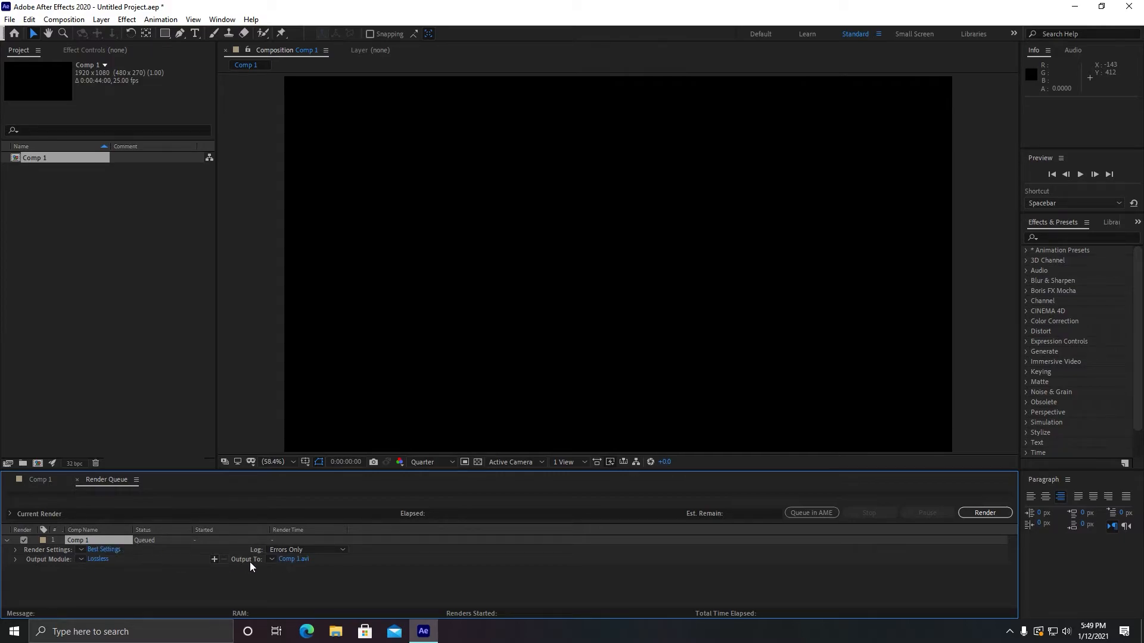
pyautogui.moveTo(66, 559)
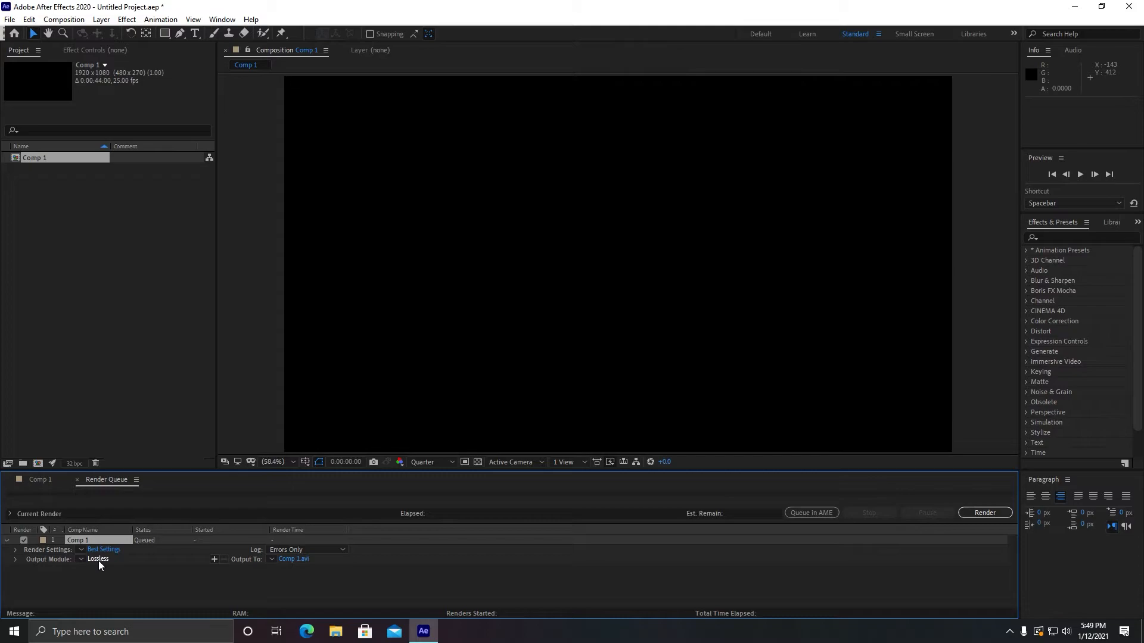
pyautogui.click(97, 559)
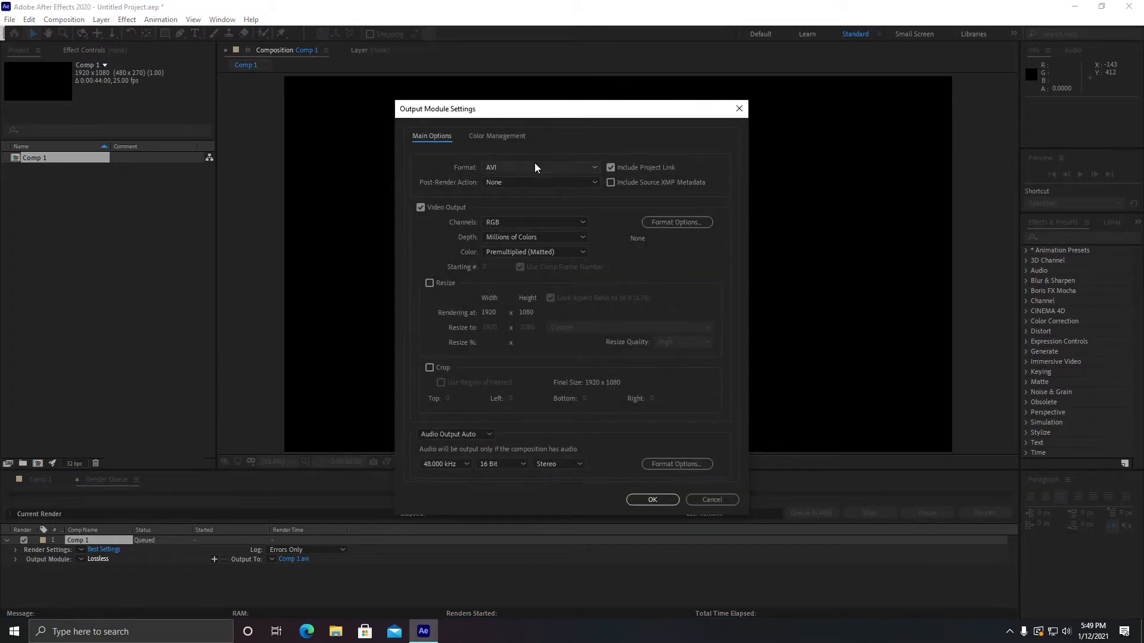
pyautogui.moveTo(510, 169)
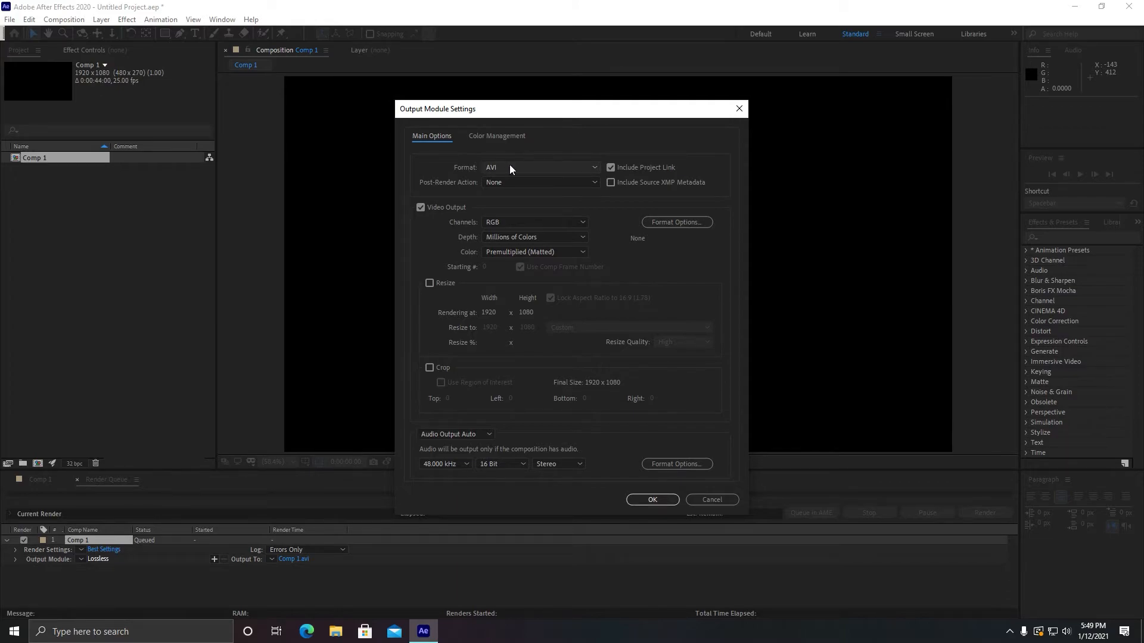
# - Change Comp 1's output format from AVI to QuickTime, keeping Post-Render Action as None
pyautogui.click(542, 167)
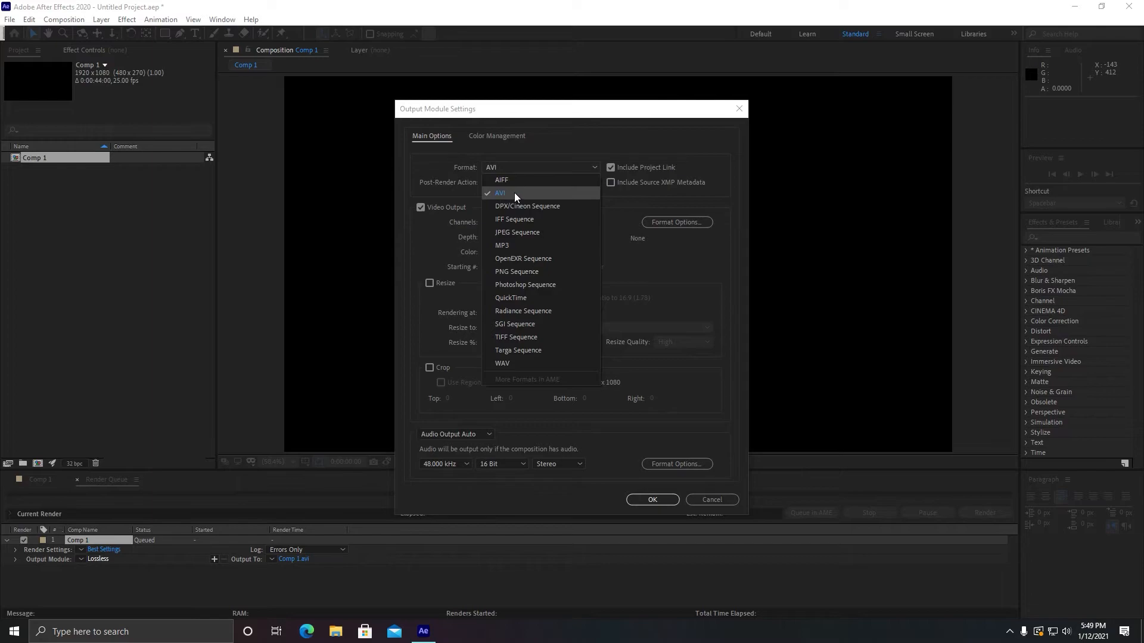
pyautogui.moveTo(513, 197)
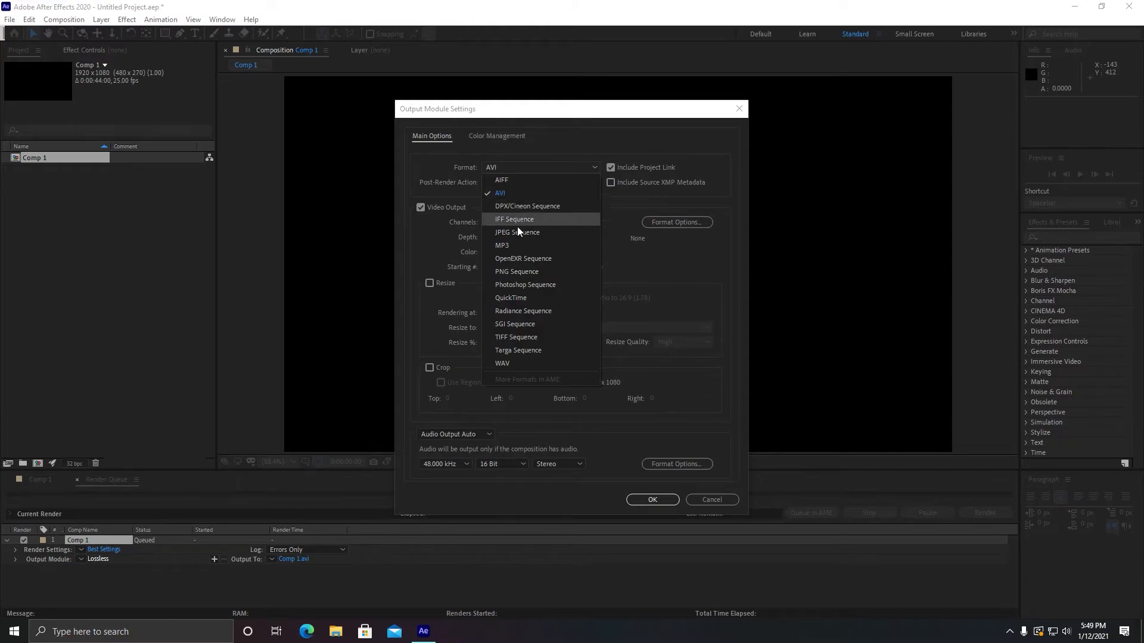
pyautogui.moveTo(511, 299)
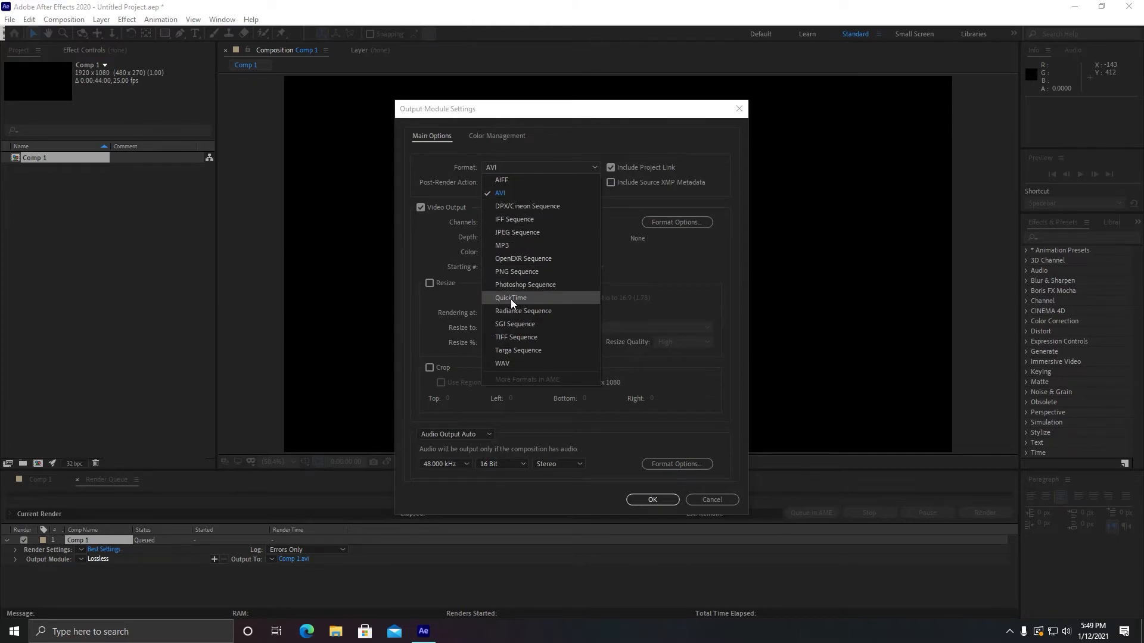
pyautogui.click(511, 297)
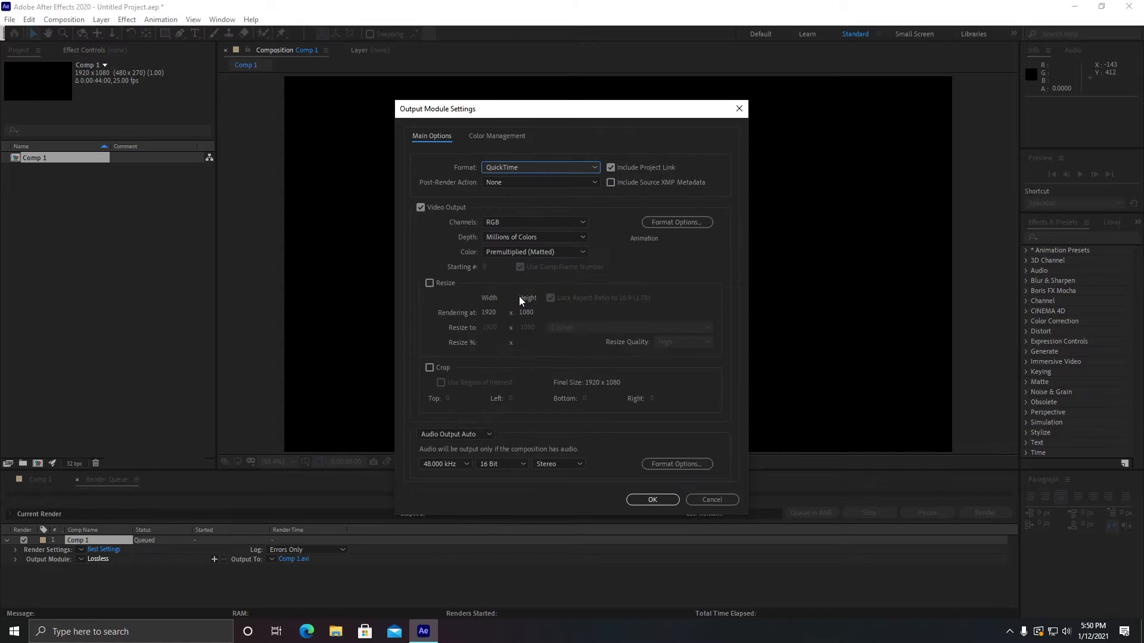
pyautogui.moveTo(532, 173)
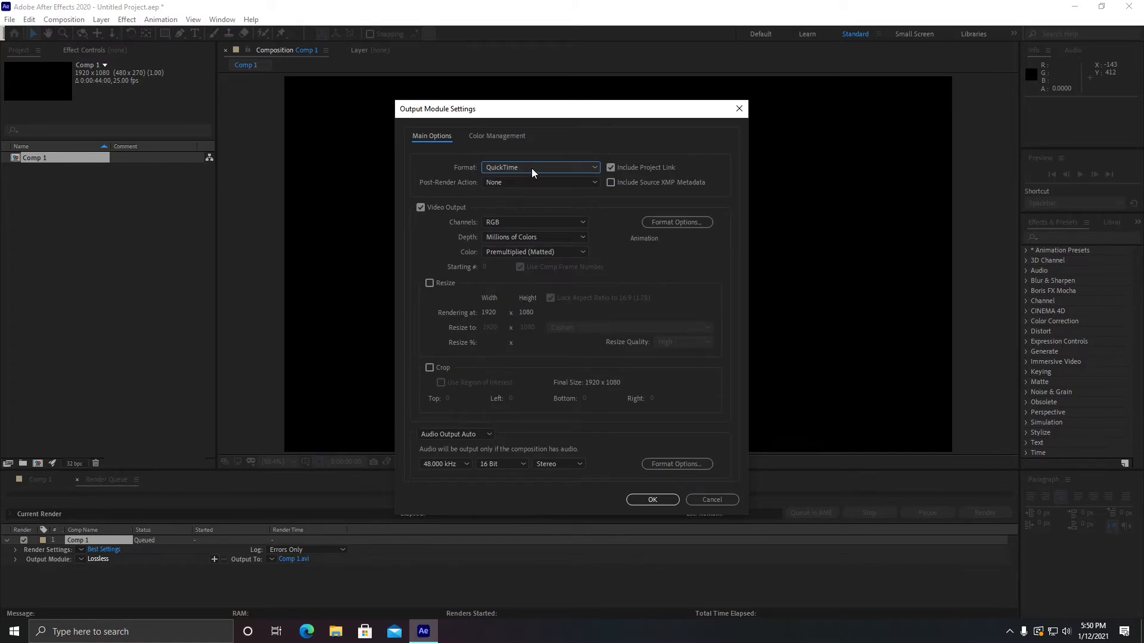
pyautogui.click(538, 167)
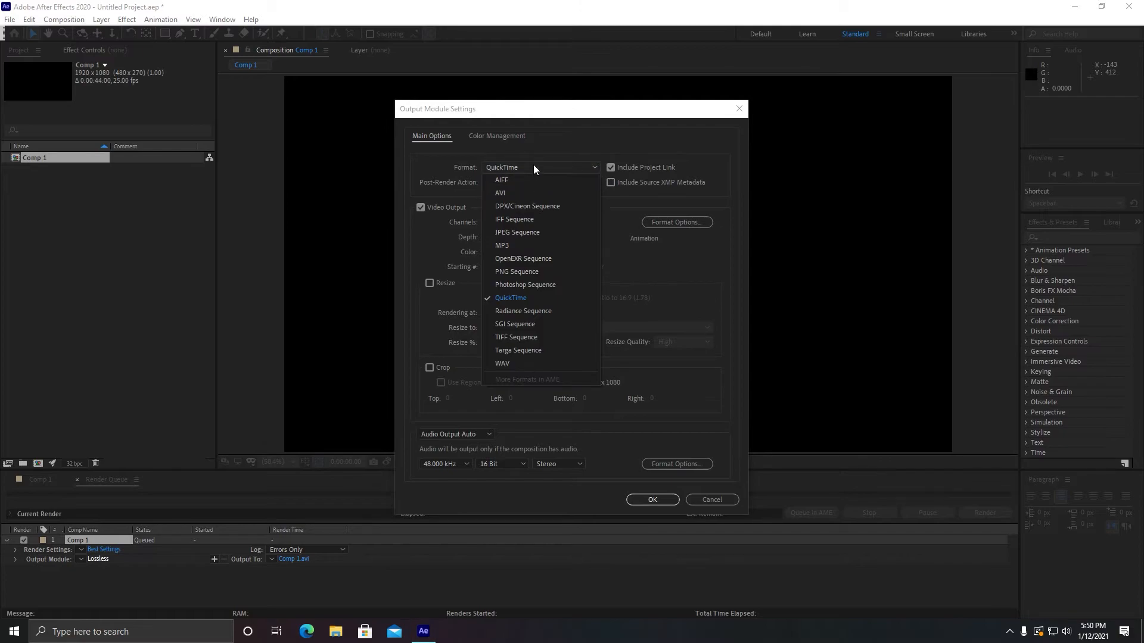
pyautogui.click(540, 182)
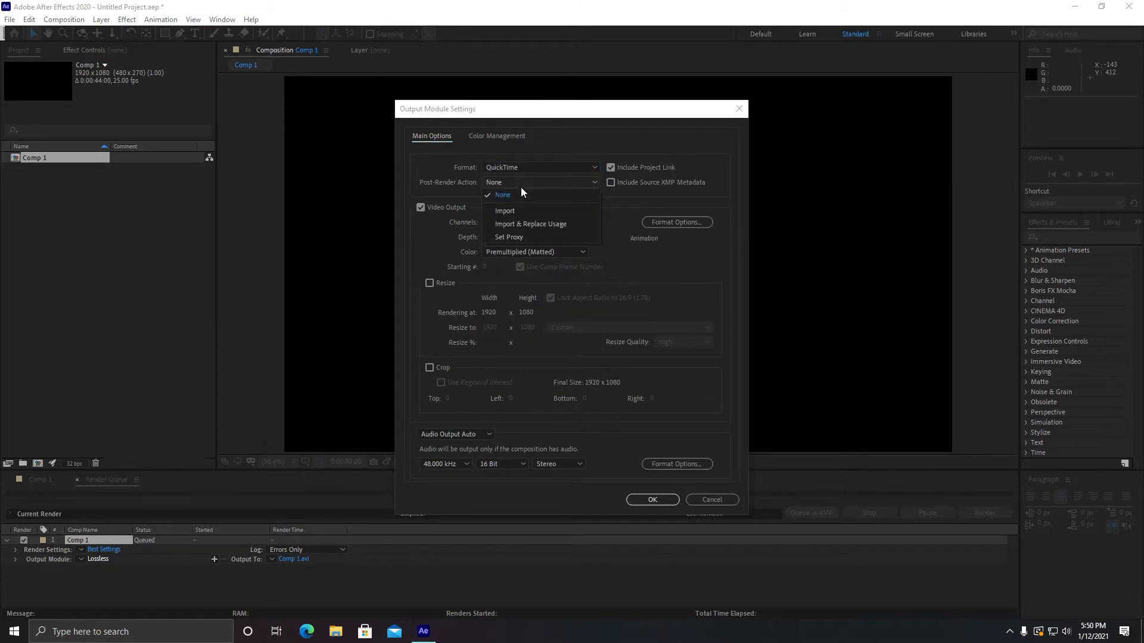
pyautogui.click(503, 194)
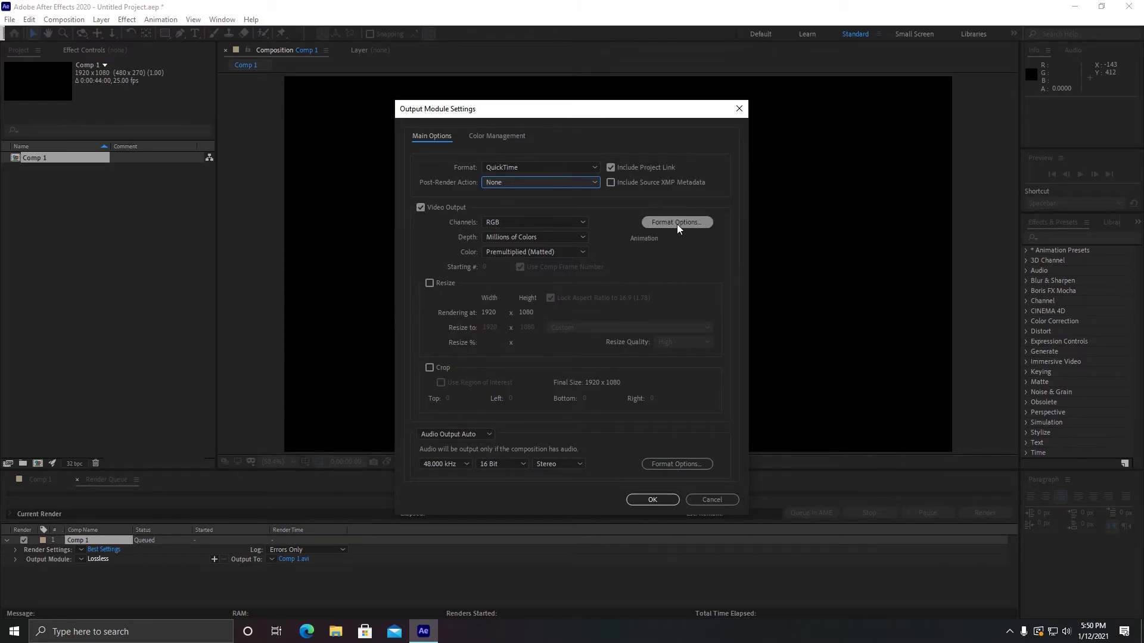
pyautogui.click(675, 222)
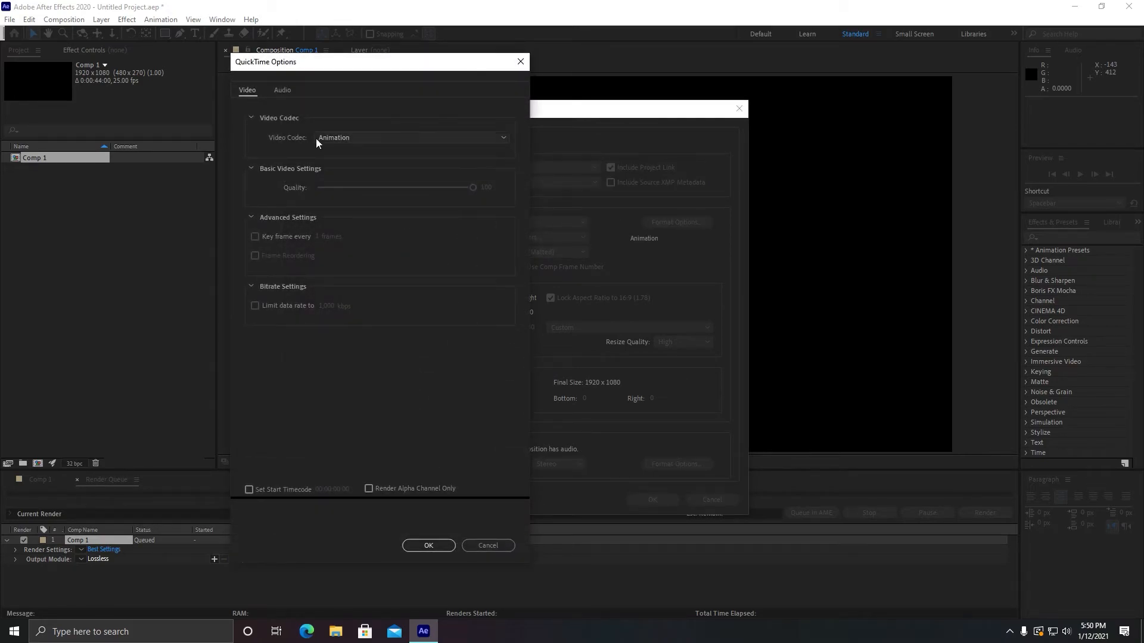
pyautogui.click(411, 137)
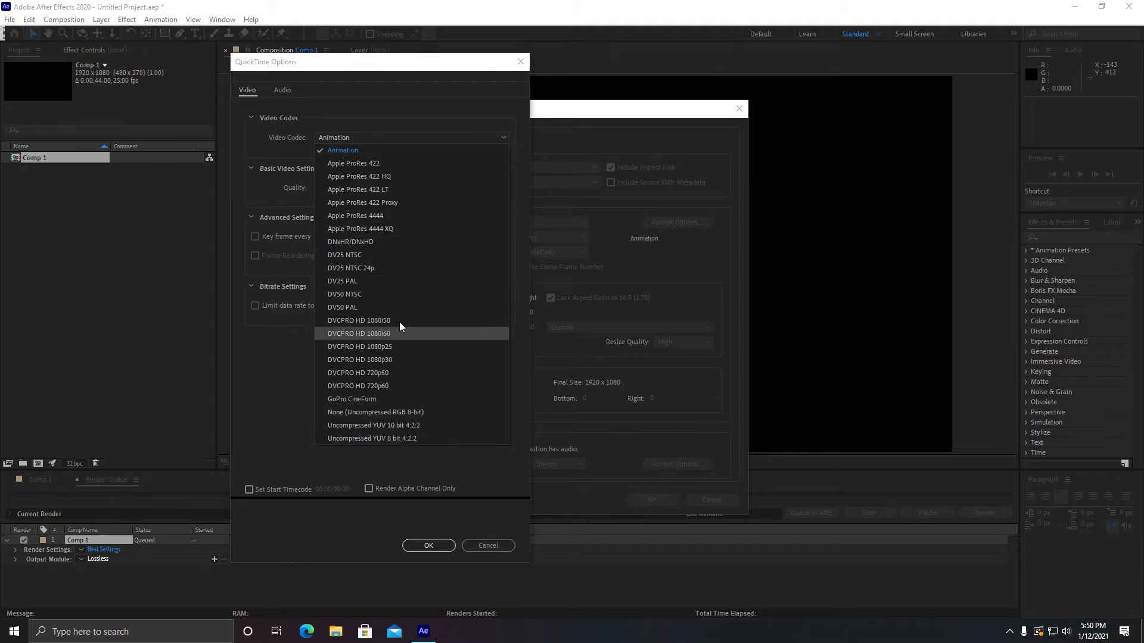
pyautogui.click(341, 149)
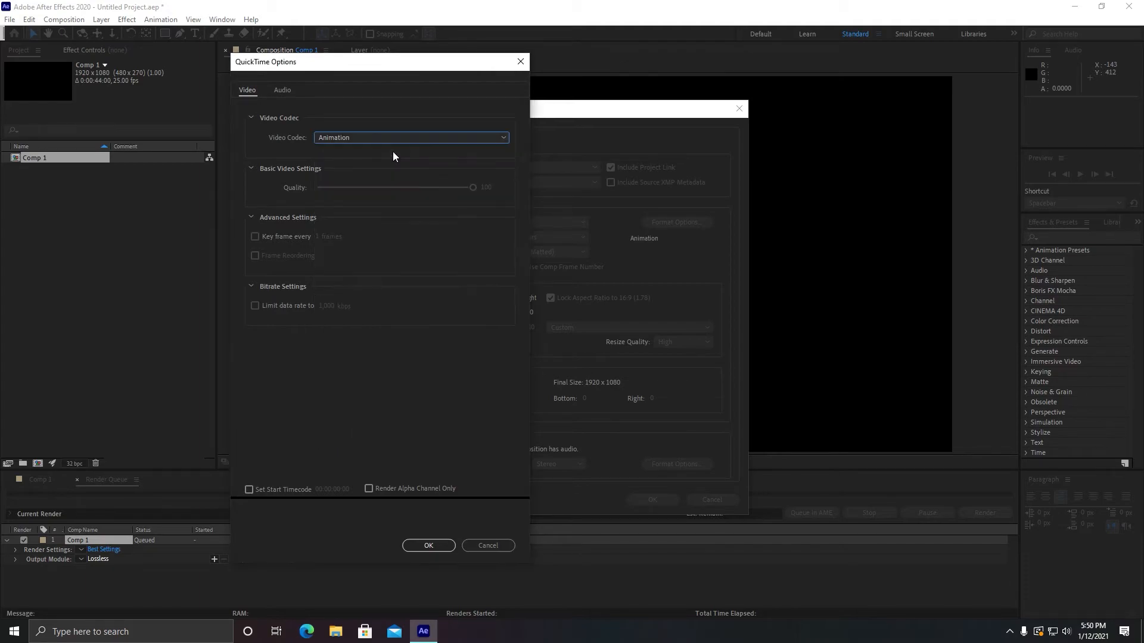
pyautogui.click(428, 546)
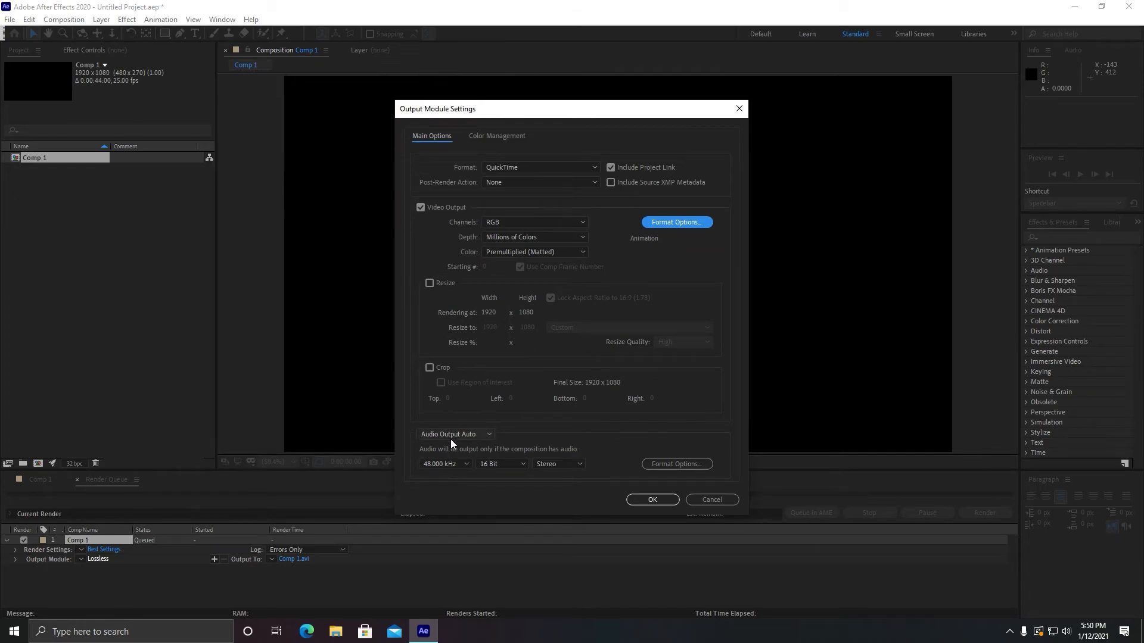
# - Keep audio output on Auto, leave Resize off, and review the audio format options
pyautogui.click(455, 434)
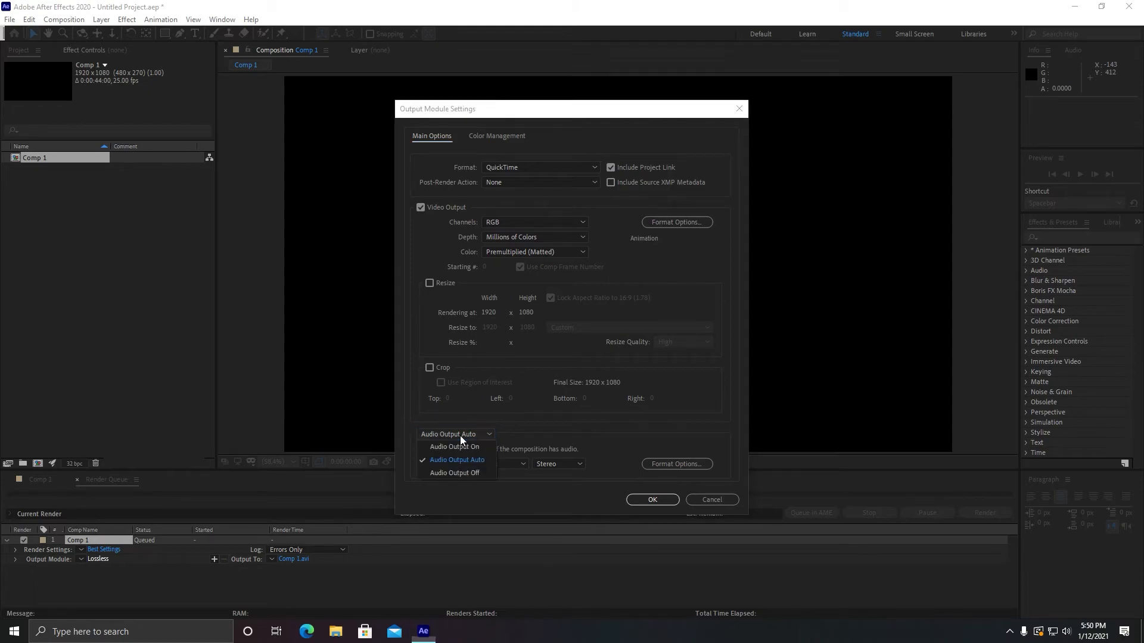
pyautogui.click(456, 459)
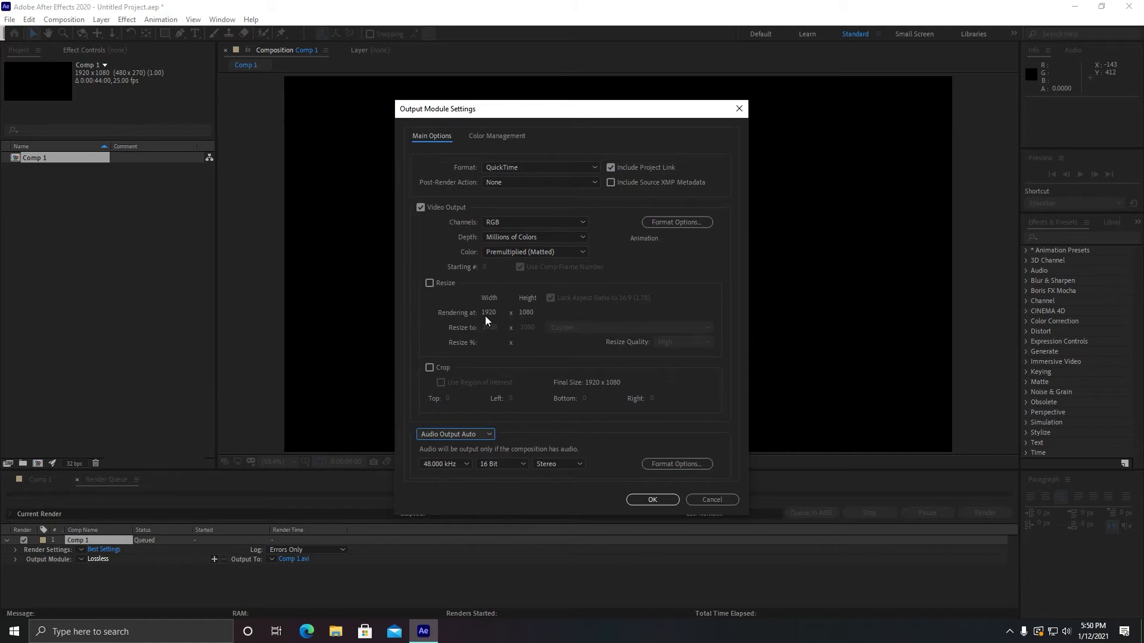
pyautogui.click(430, 283)
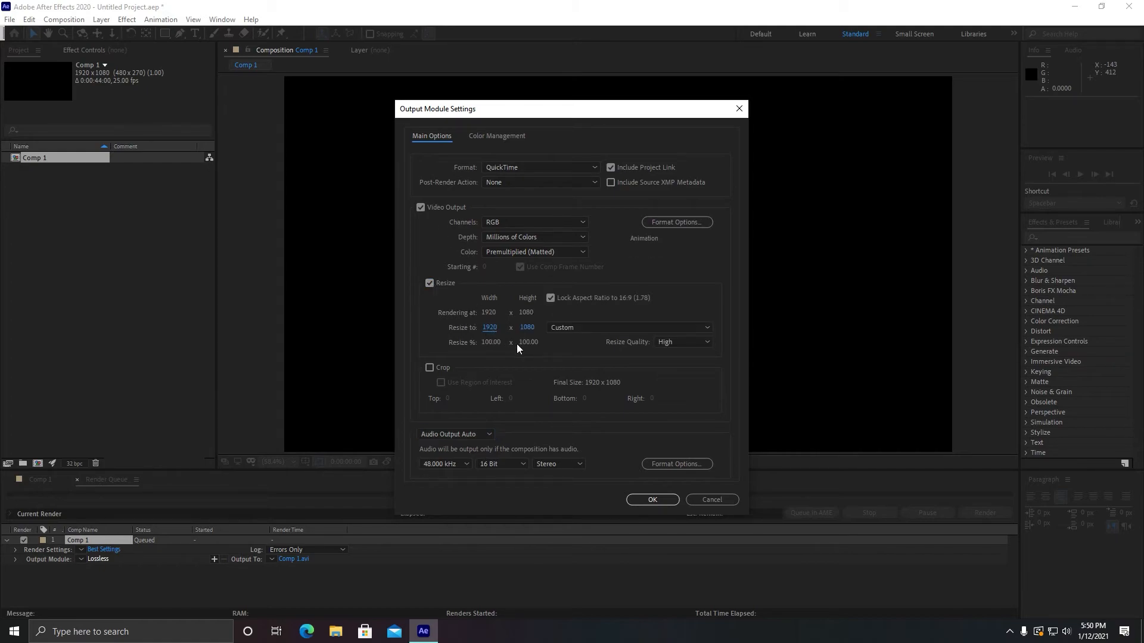
pyautogui.click(429, 283)
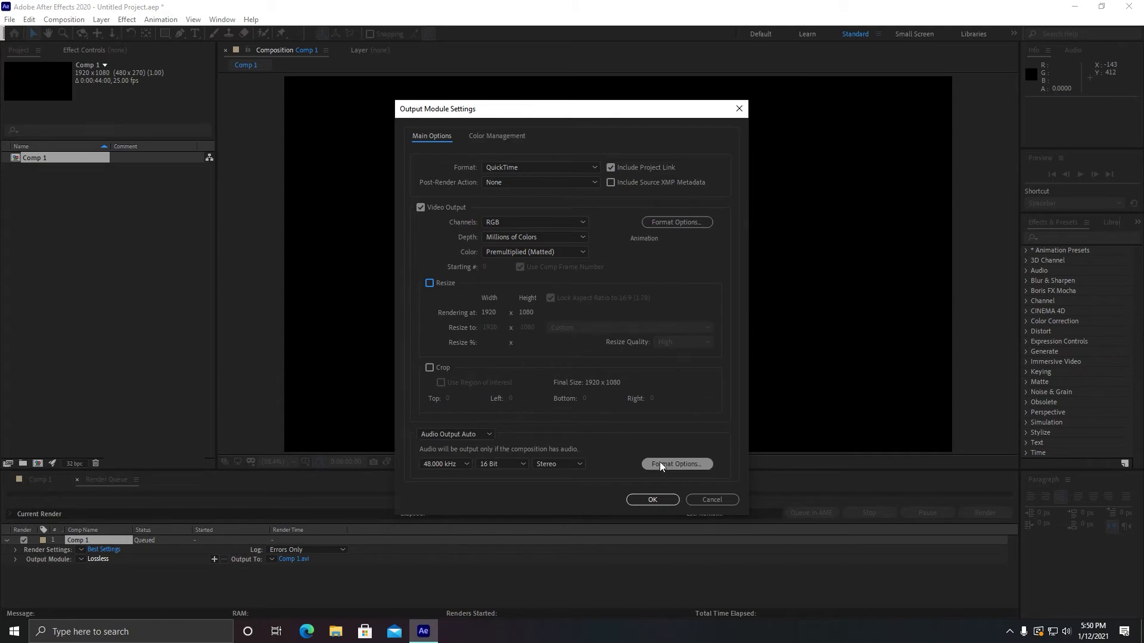
pyautogui.click(651, 500)
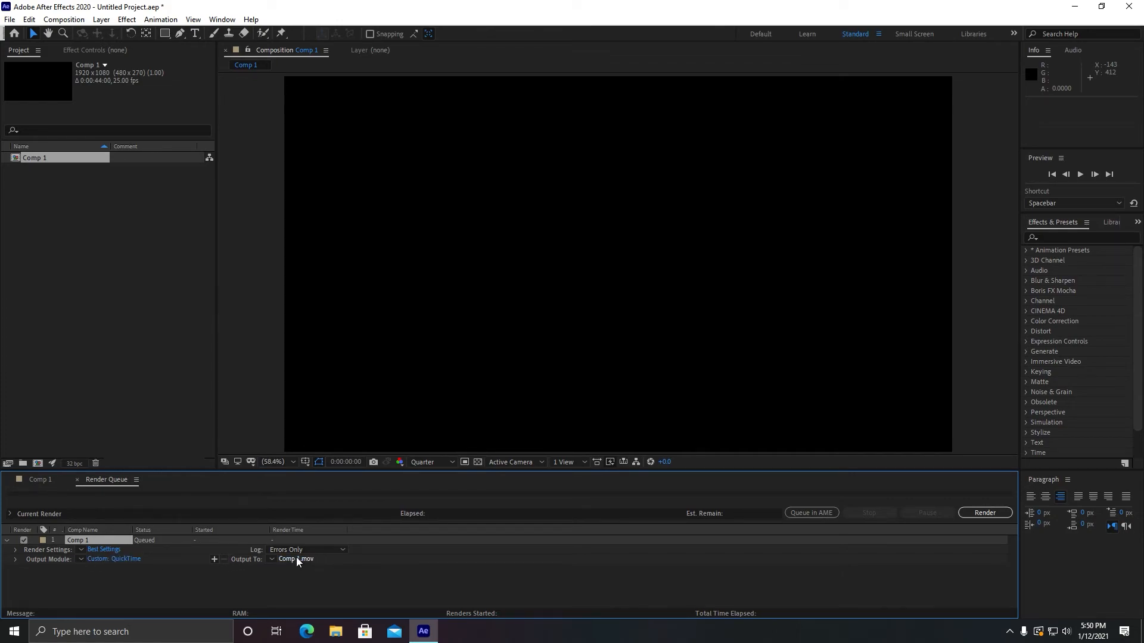
pyautogui.click(296, 558)
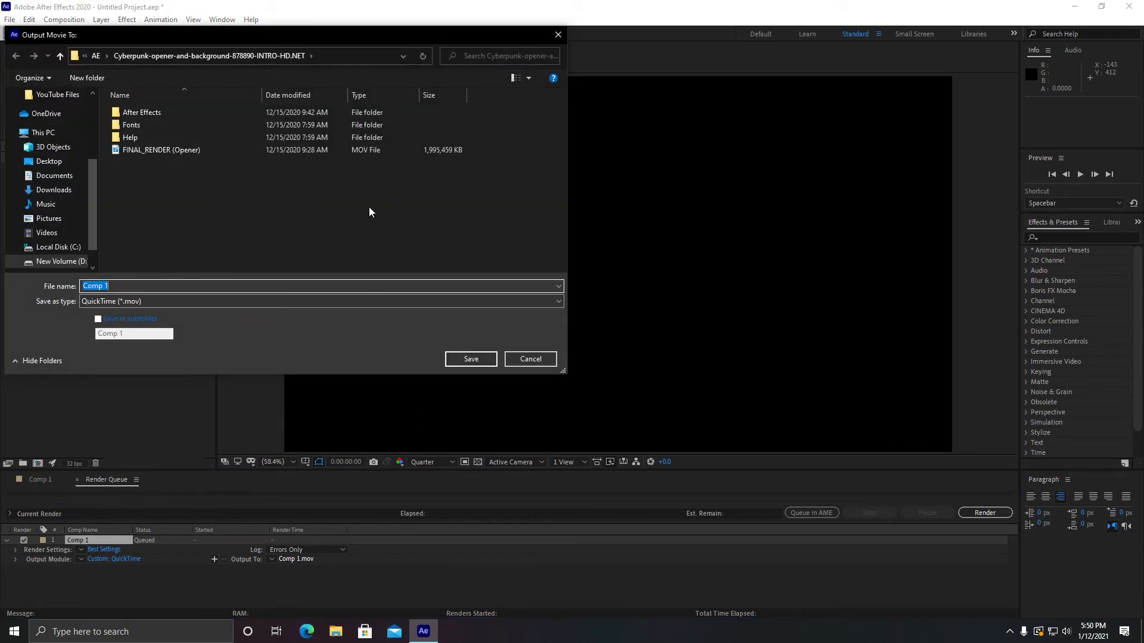
pyautogui.moveTo(530, 358)
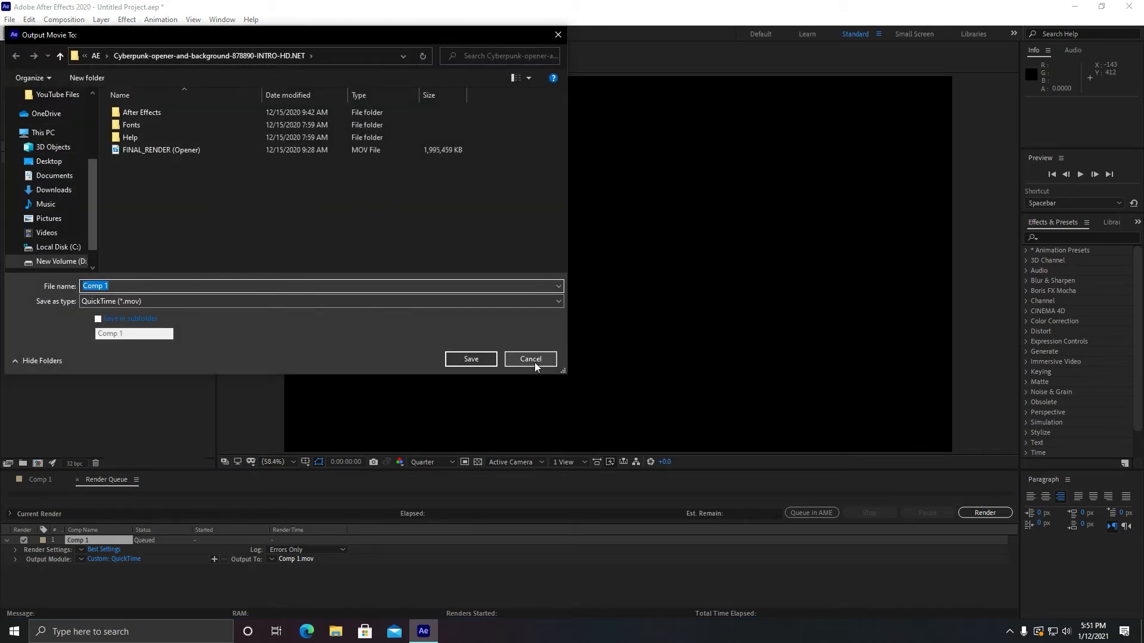
pyautogui.click(530, 359)
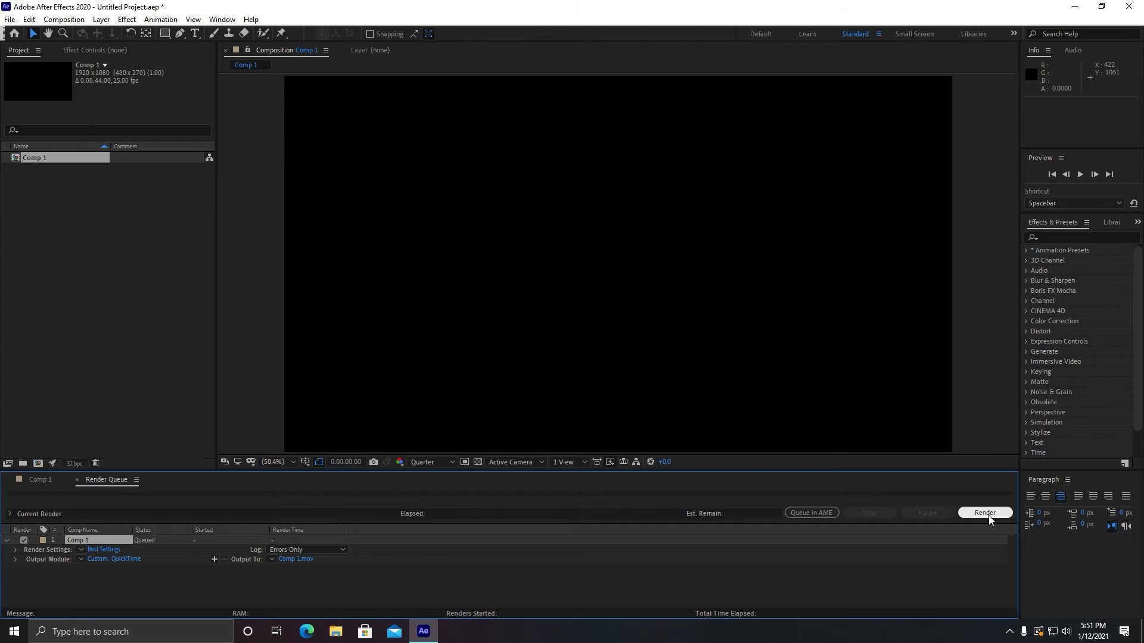
pyautogui.moveTo(972, 497)
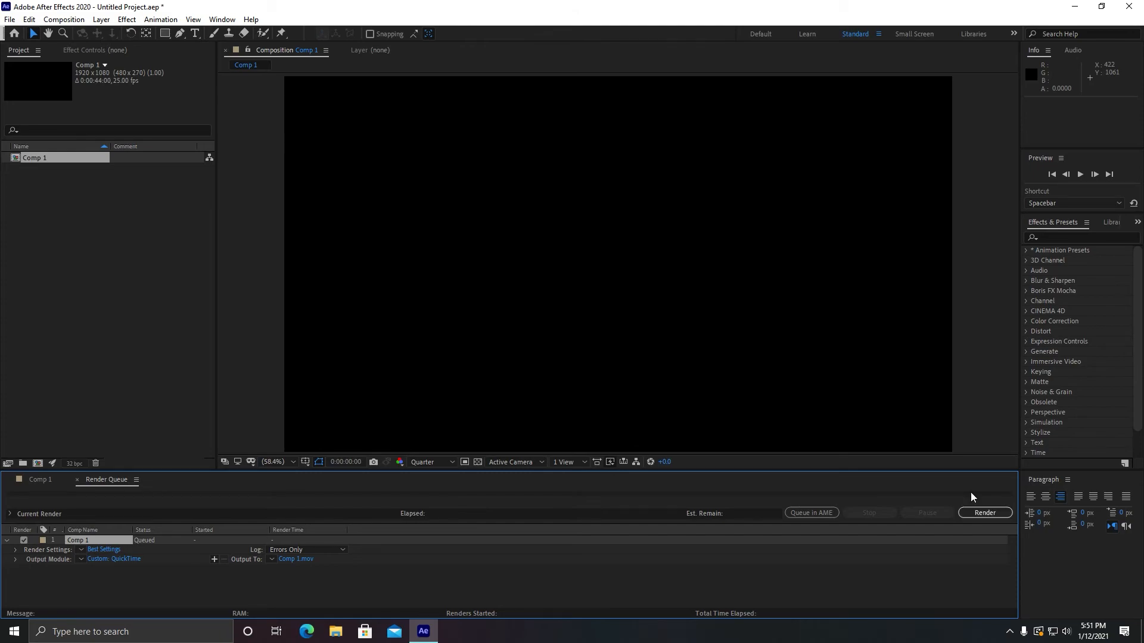